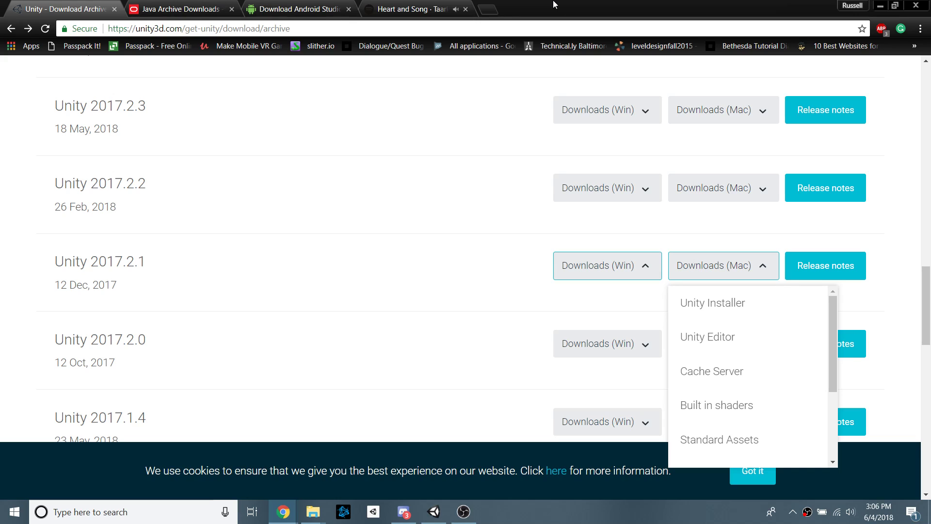
pyautogui.moveTo(286, 125)
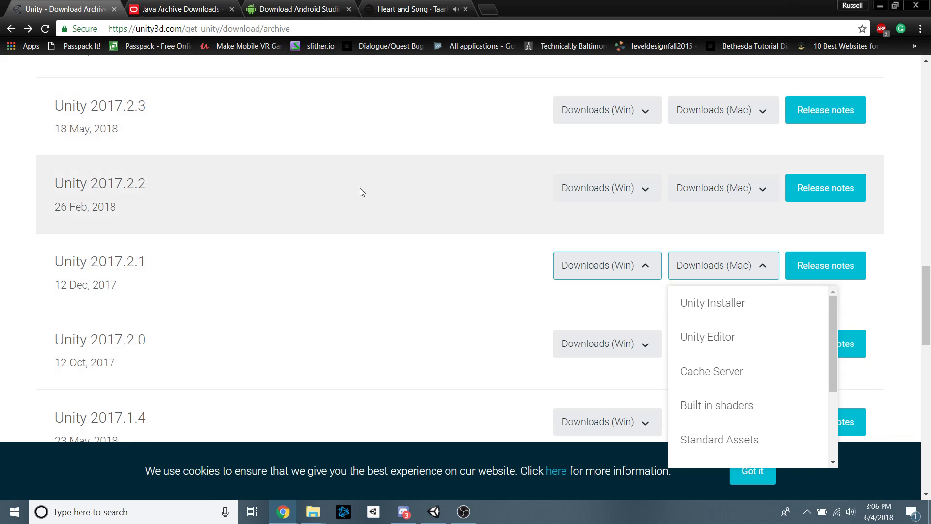
pyautogui.moveTo(395, 210)
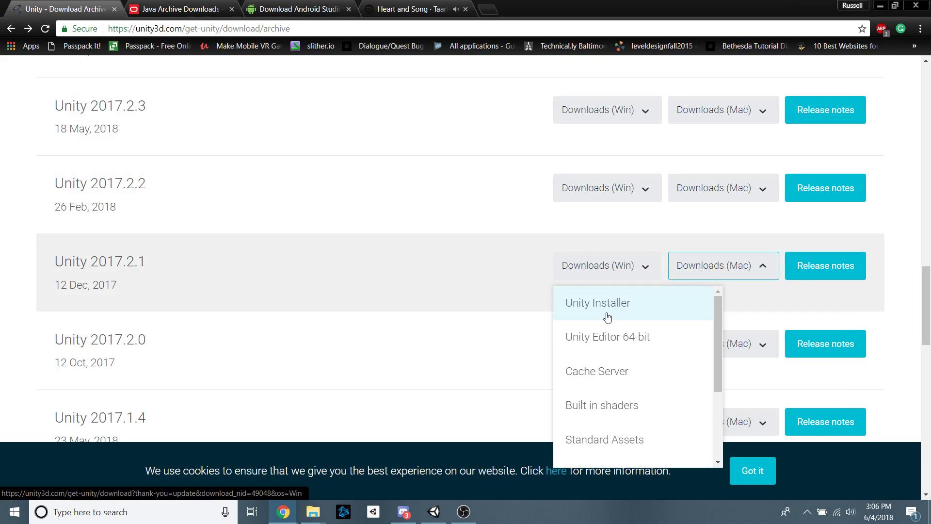
# Expand the Unity 2017.2.1 Downloads (Win) options to reveal the Unity Installer link.
pyautogui.click(606, 266)
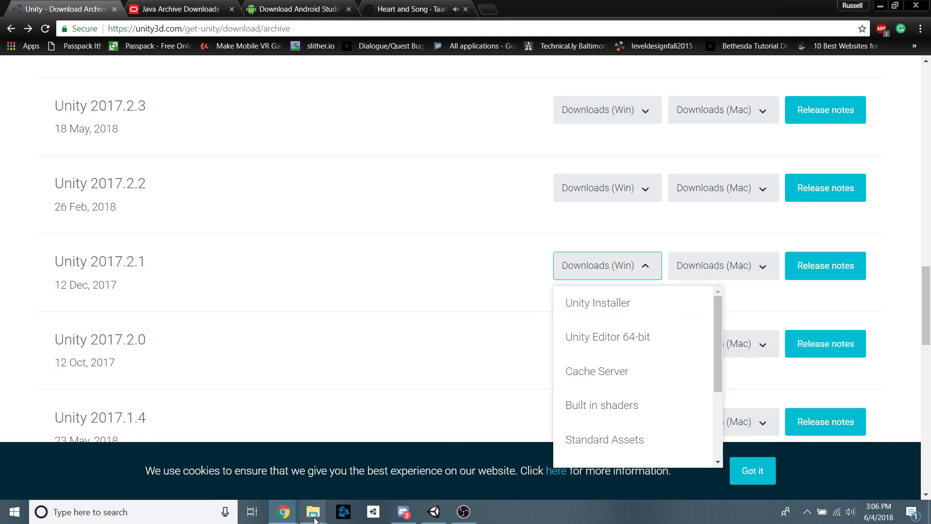
# Run UnityDownloadAssistant-2017.1.3f1.exe from Downloads, tick Android Build Support, then quit setup.
pyautogui.click(313, 512)
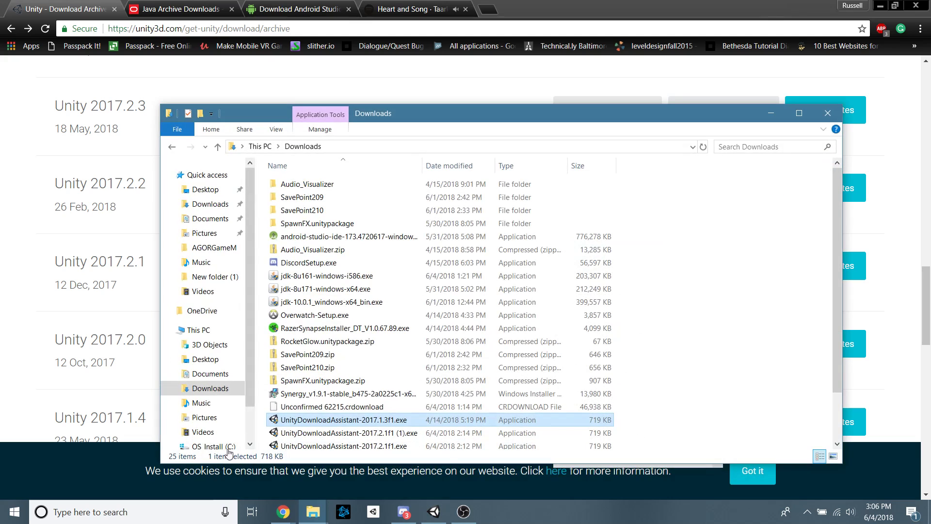
pyautogui.doubleClick(342, 421)
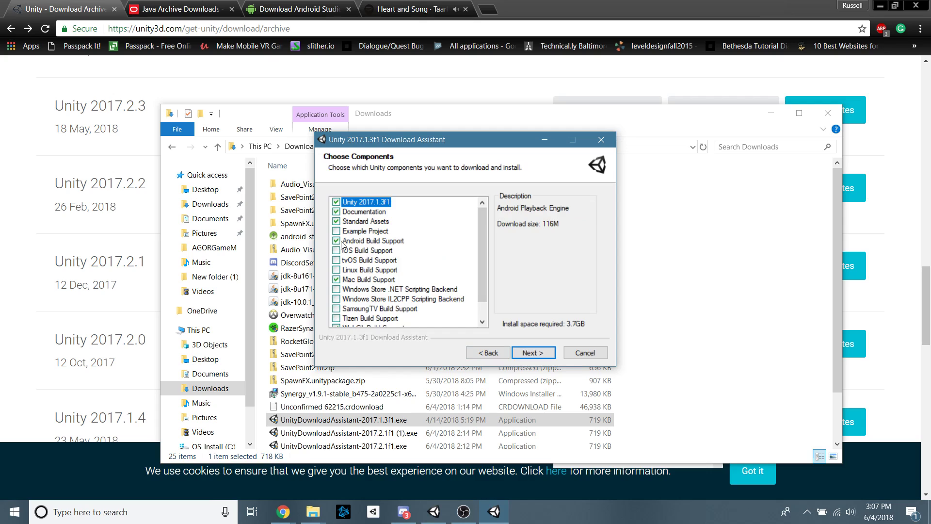
pyautogui.click(336, 240)
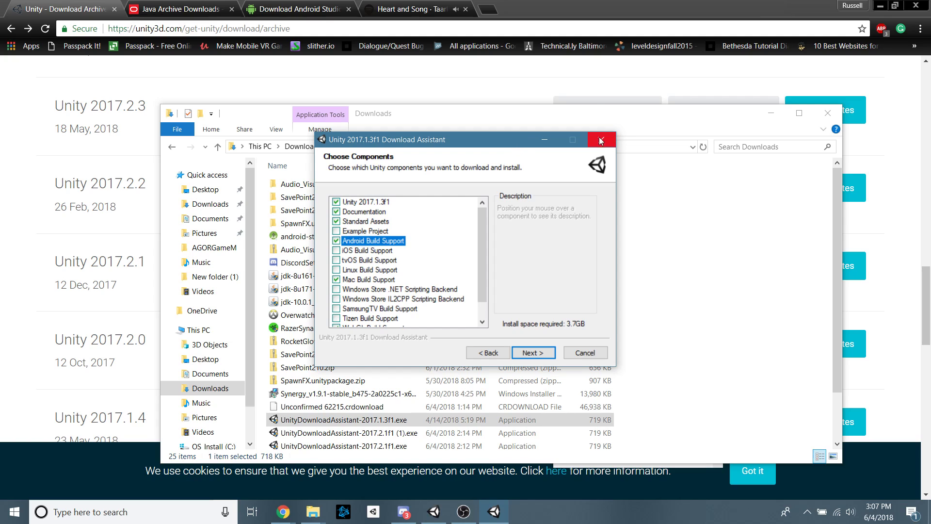
pyautogui.moveTo(594, 107)
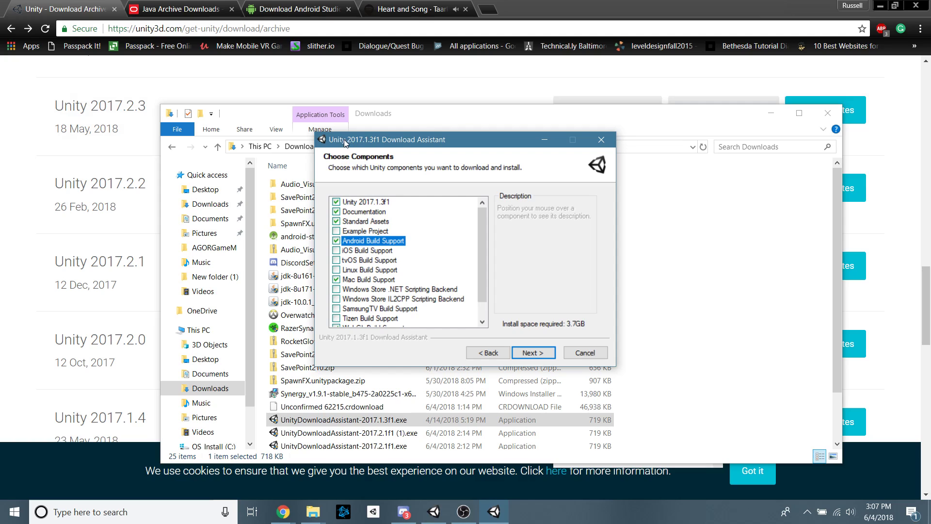
pyautogui.moveTo(365, 147)
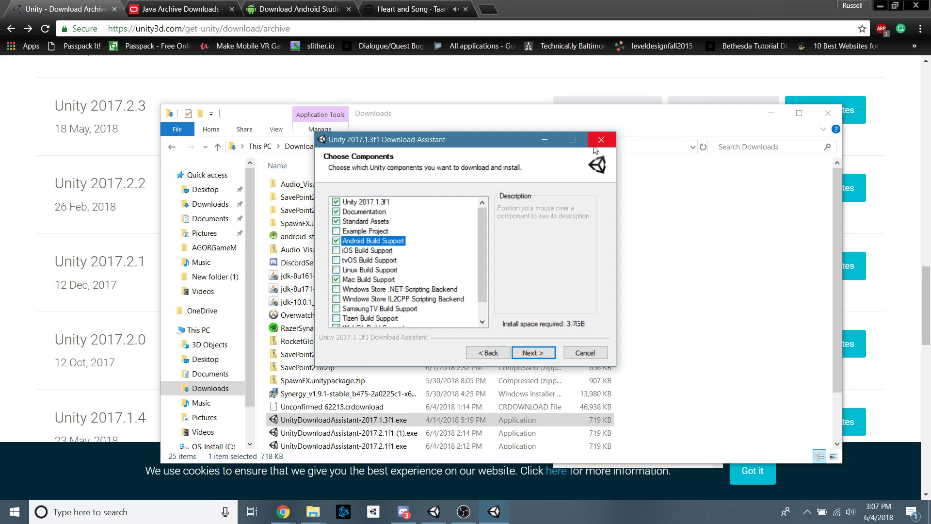
pyautogui.click(601, 140)
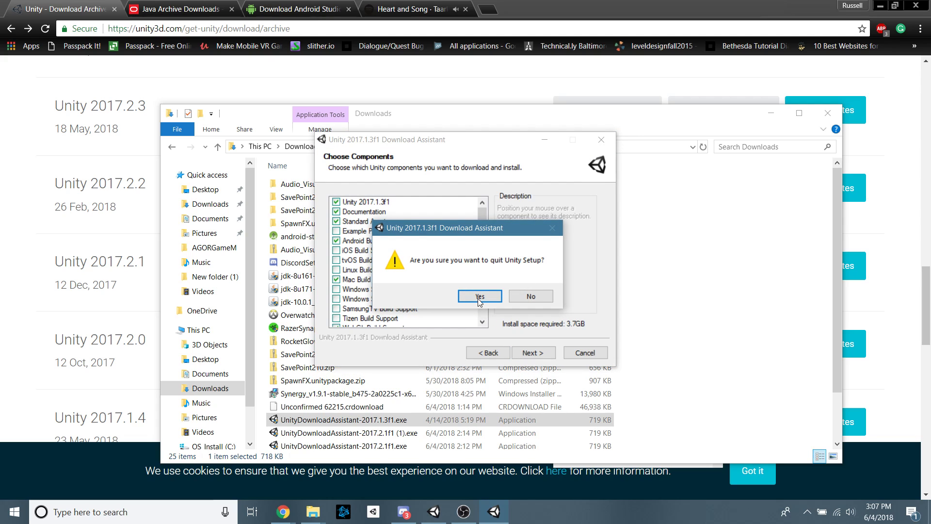
pyautogui.click(479, 296)
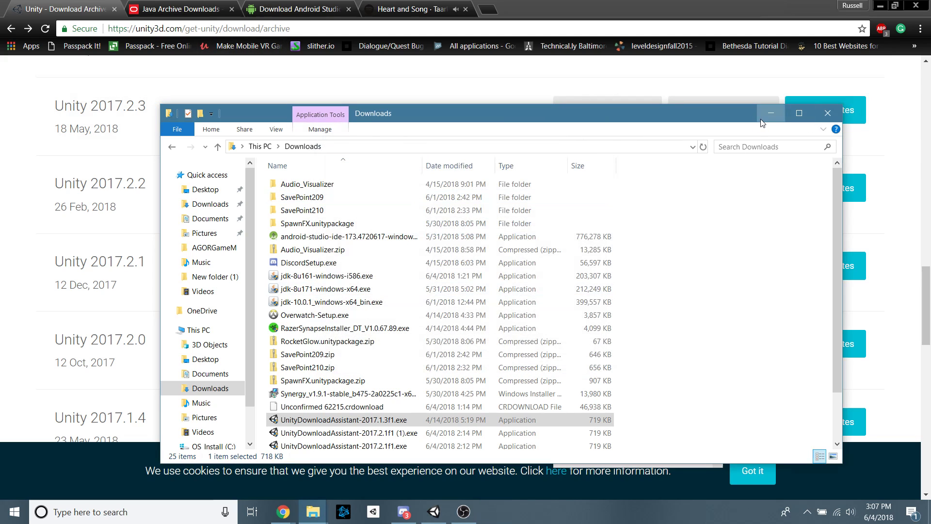
# On the Java SE 8 archive page, accept the JDK 8u161 license agreement.
pyautogui.click(178, 8)
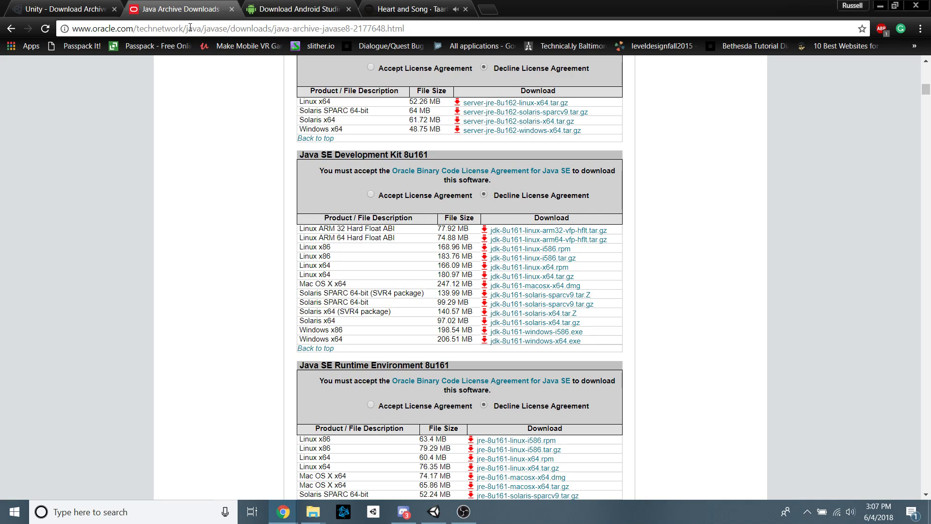
pyautogui.moveTo(554, 215)
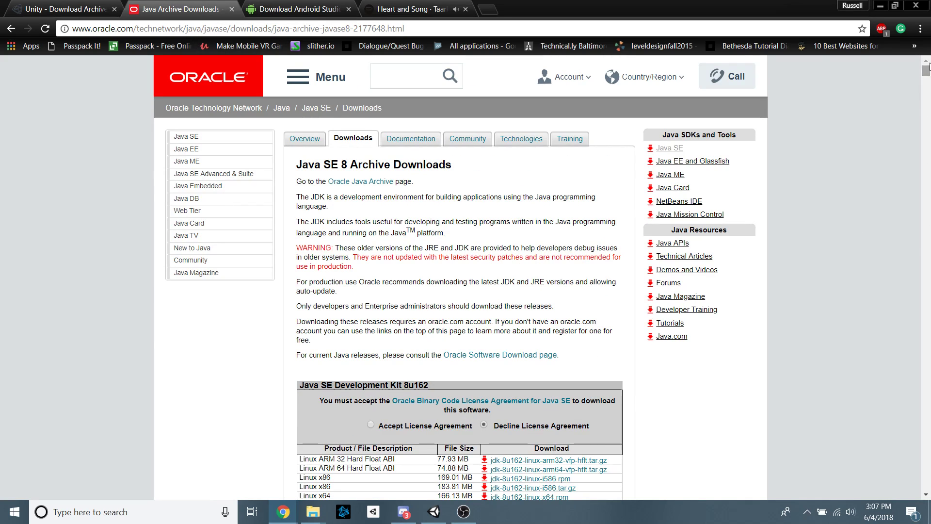
pyautogui.scroll(-3)
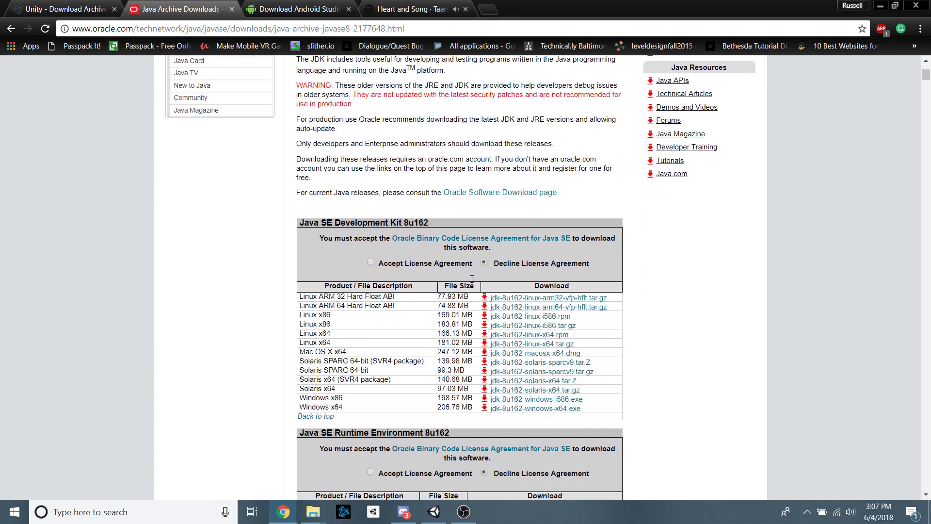
pyautogui.scroll(-3)
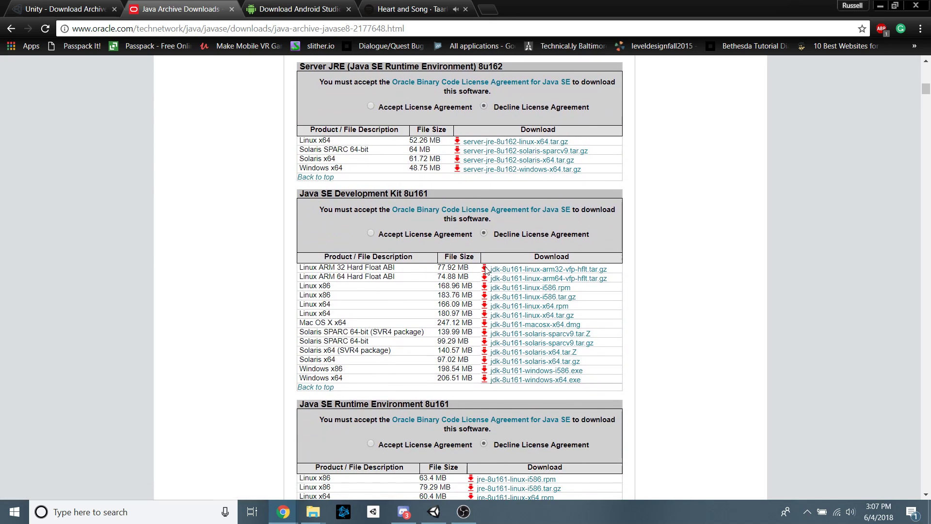
pyautogui.moveTo(414, 222)
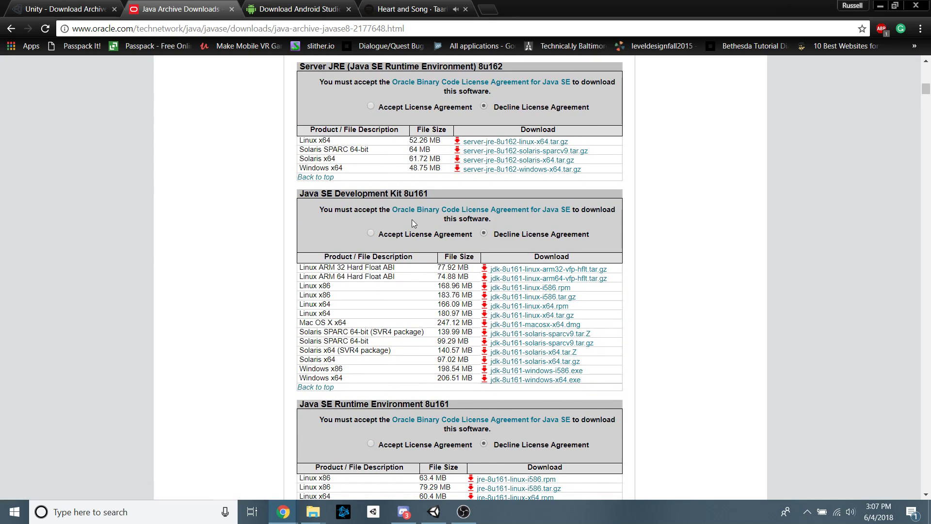
pyautogui.moveTo(378, 233)
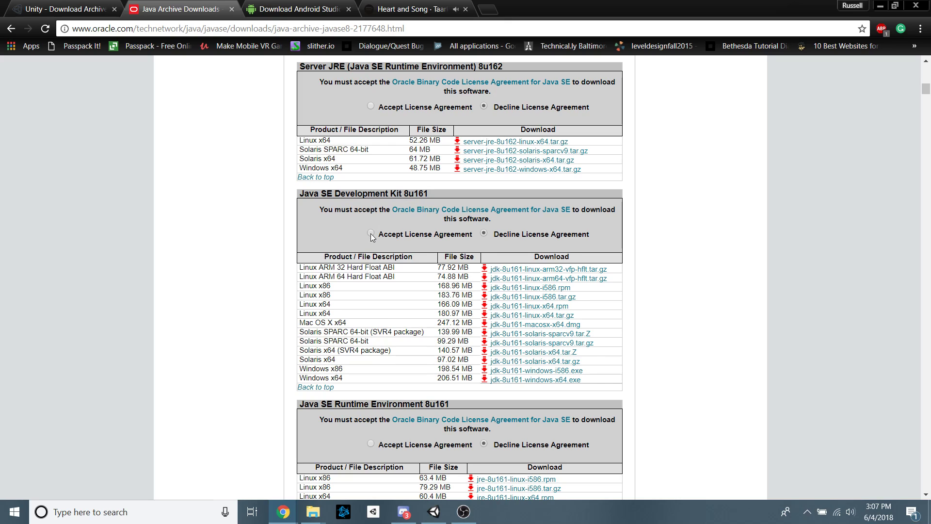
pyautogui.click(371, 234)
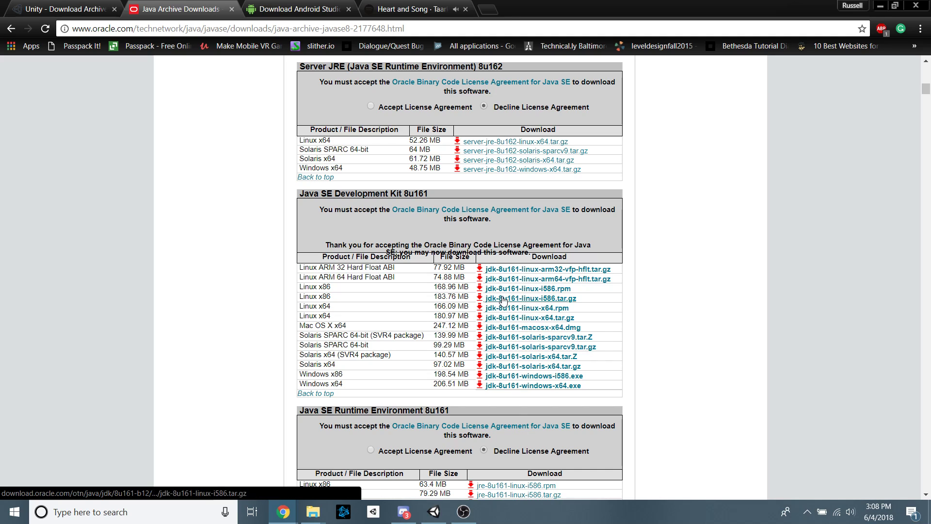
pyautogui.moveTo(502, 378)
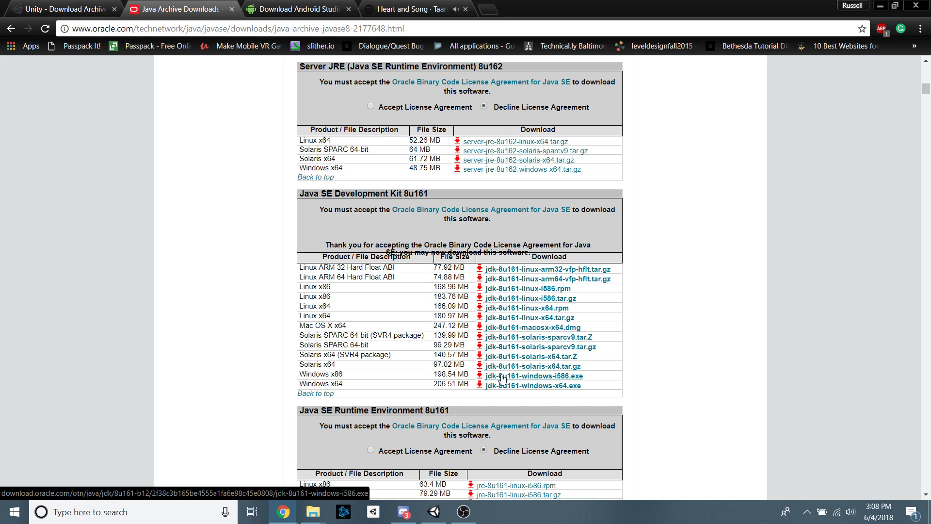
pyautogui.moveTo(532, 366)
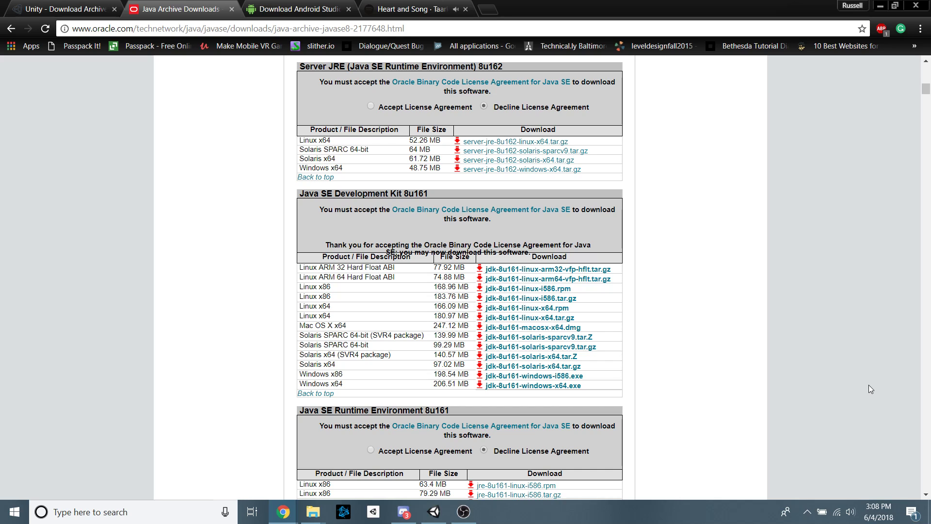
pyautogui.moveTo(673, 208)
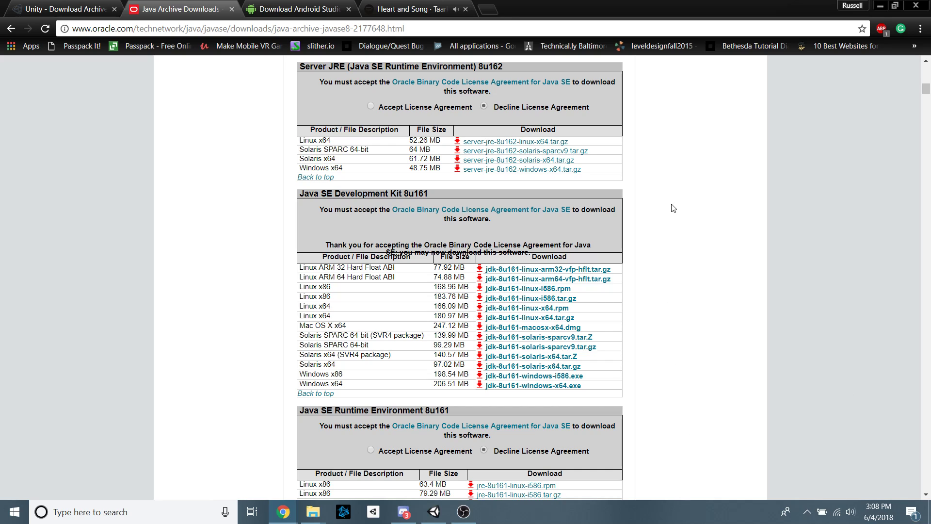
# Show the Android Studio download page and start searching Windows for Android Studio.
pyautogui.click(297, 8)
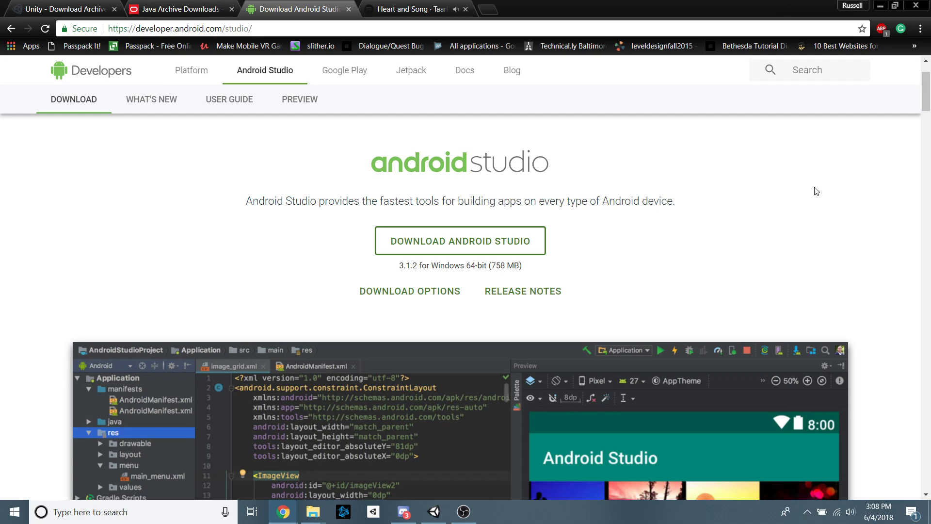
pyautogui.moveTo(574, 260)
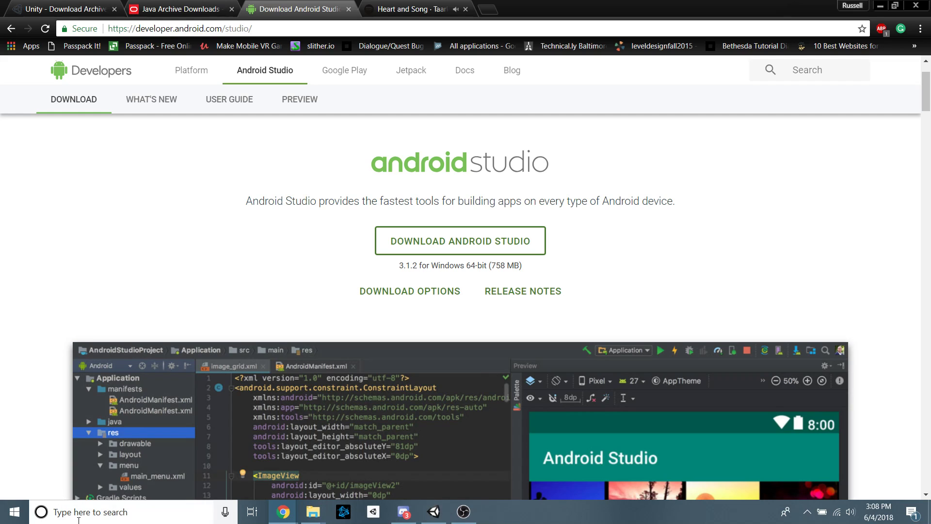
pyautogui.write('a')
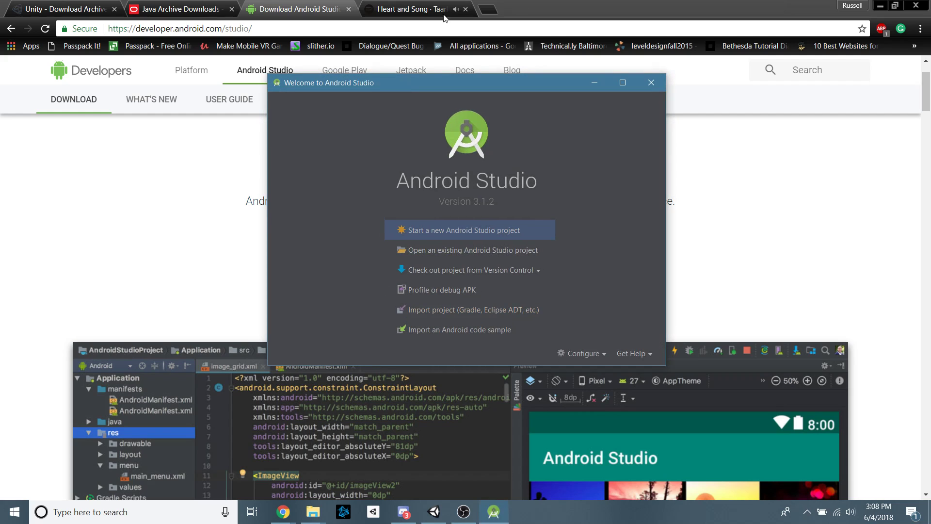
pyautogui.moveTo(585, 353)
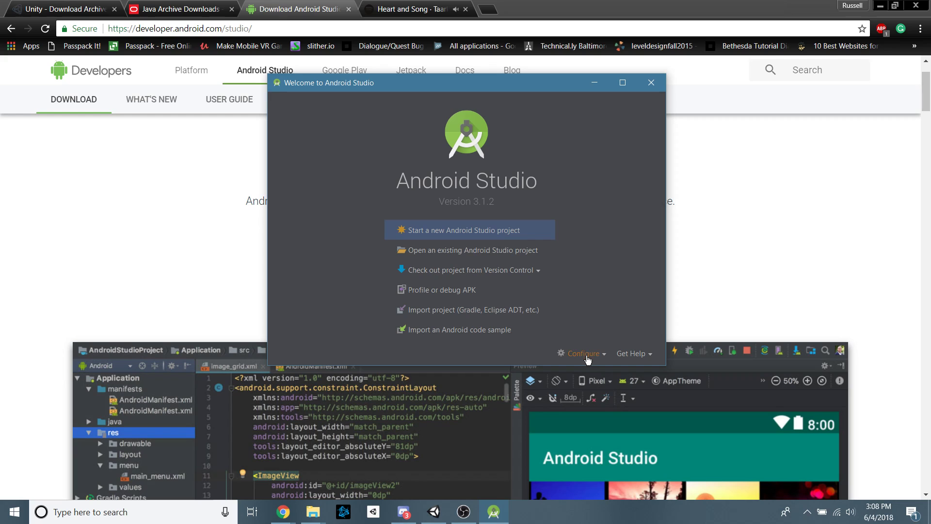
# Open Android Studio's Android SDK settings to confirm Android 8.1 and 6.0 platforms.
pyautogui.click(581, 353)
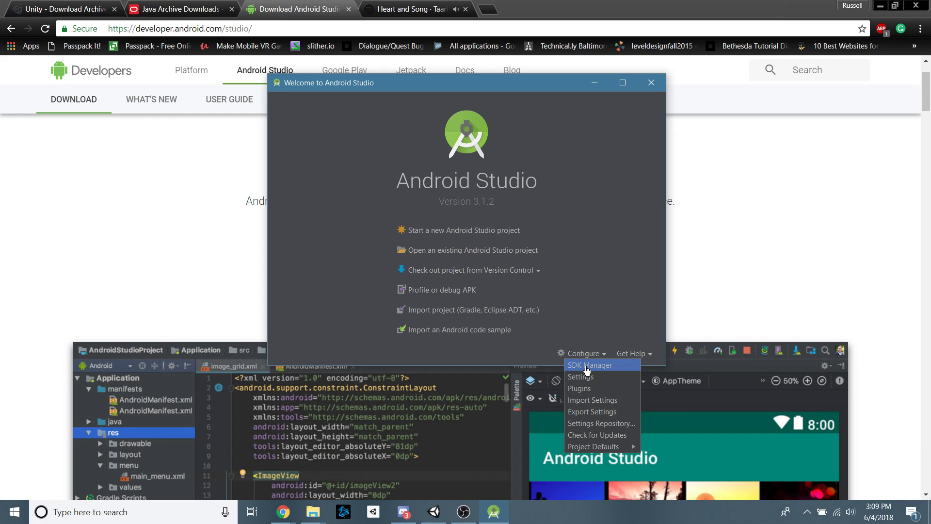
pyautogui.click(588, 365)
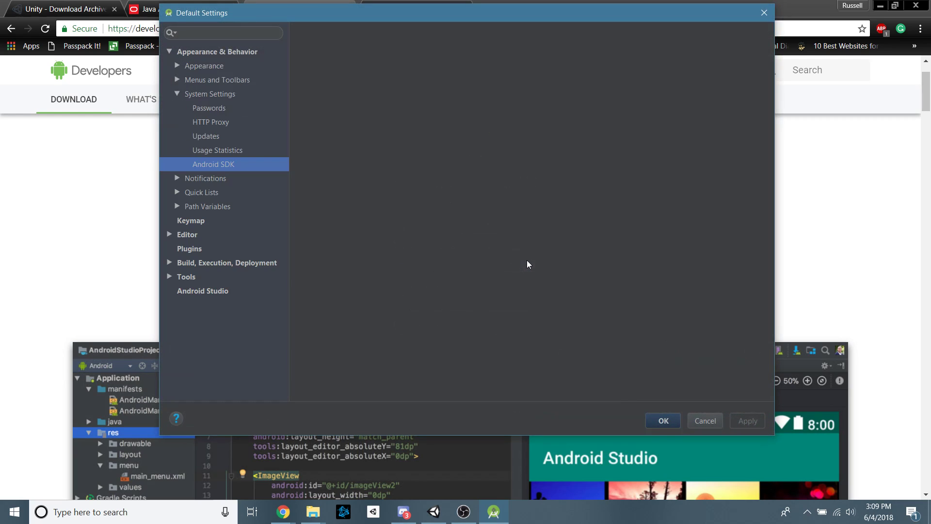
pyautogui.click(213, 164)
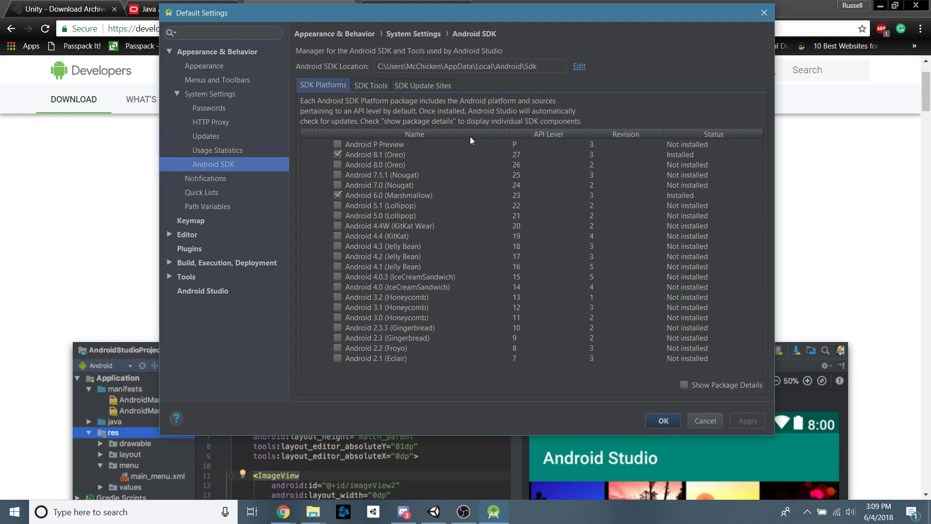
pyautogui.moveTo(409, 164)
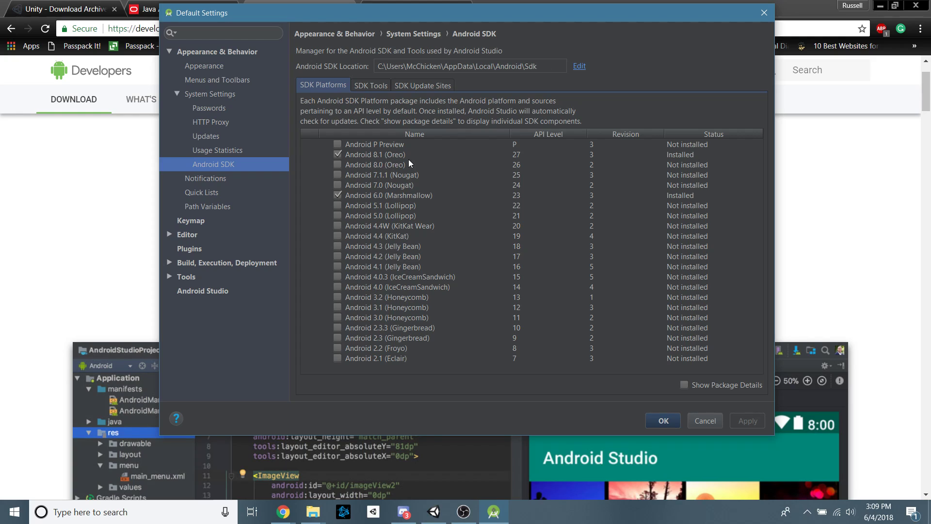
pyautogui.moveTo(411, 161)
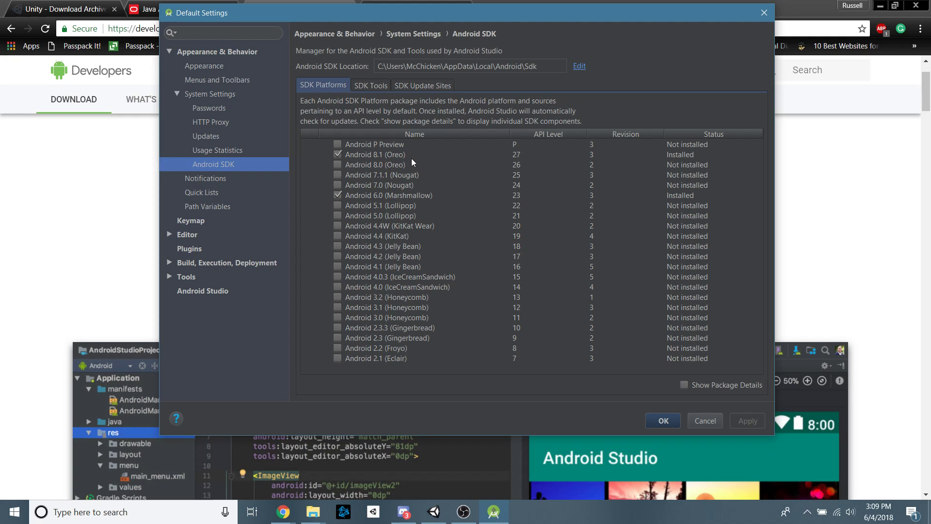
pyautogui.moveTo(393, 232)
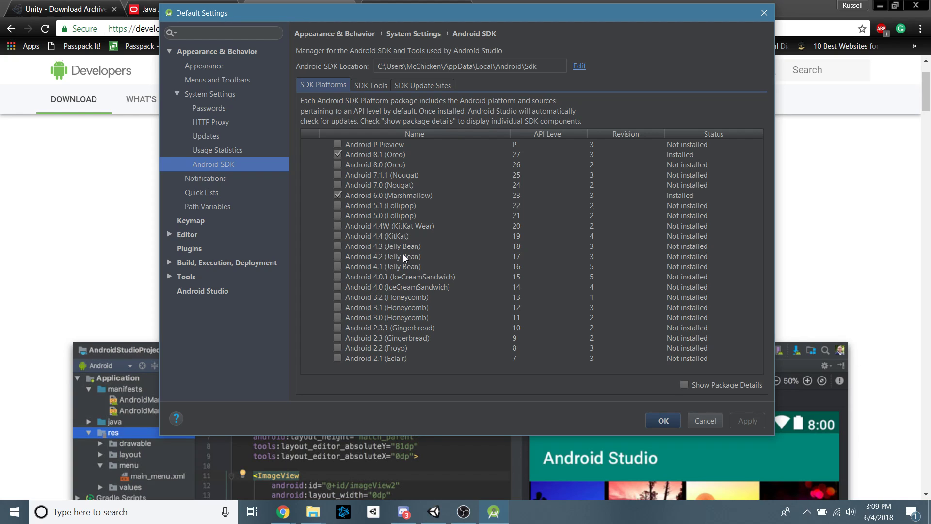
pyautogui.moveTo(369, 206)
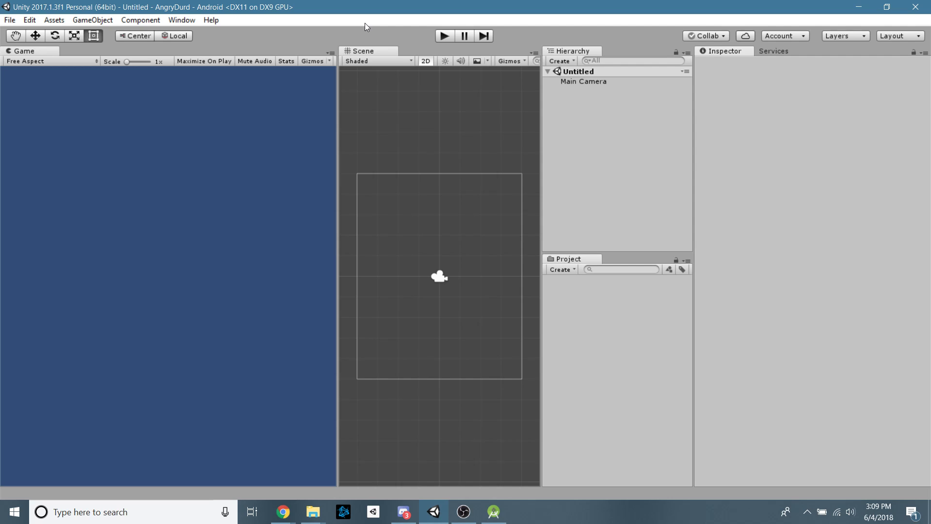
# Open Build Settings and switch the active build platform from PC Standalone to Android.
pyautogui.click(10, 20)
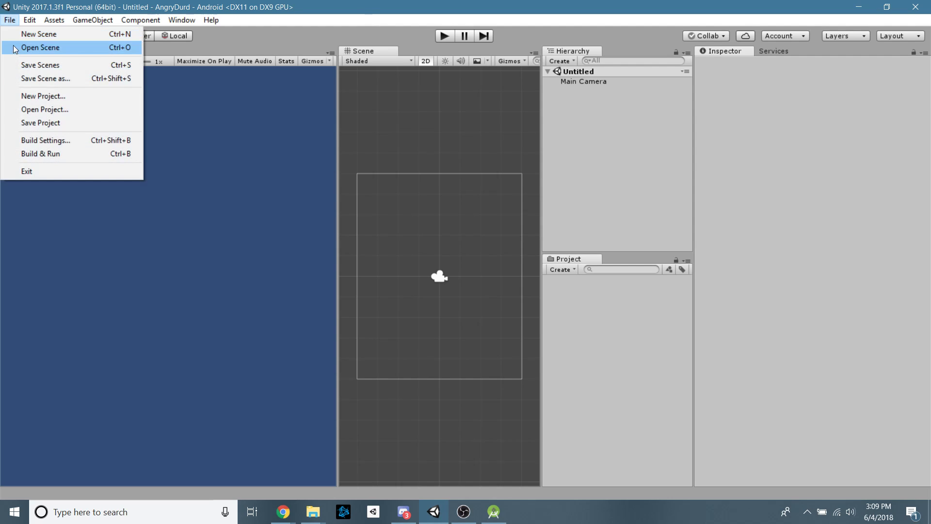
pyautogui.moveTo(368, 17)
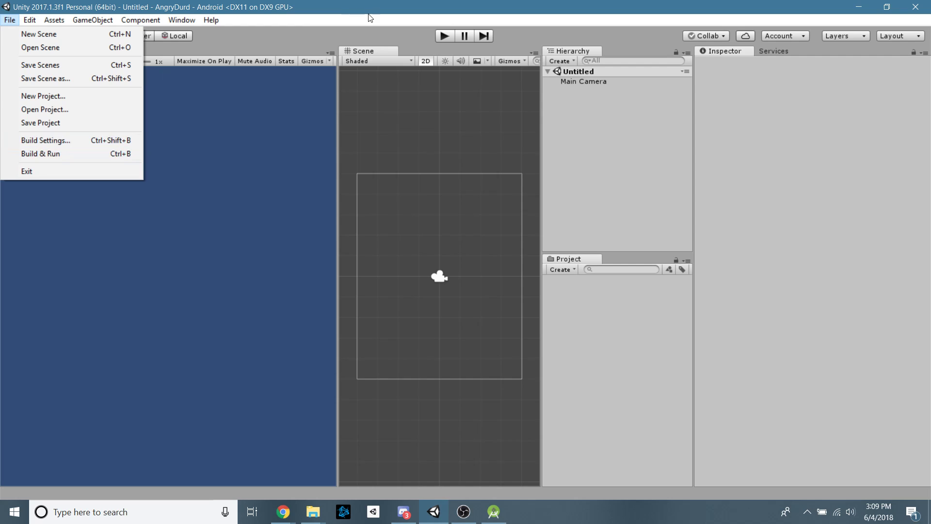
pyautogui.click(211, 19)
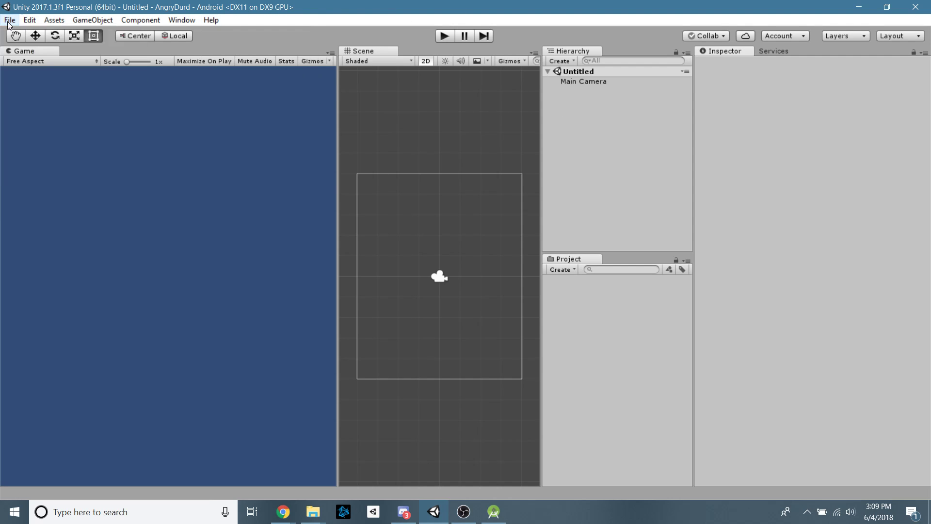
pyautogui.click(10, 19)
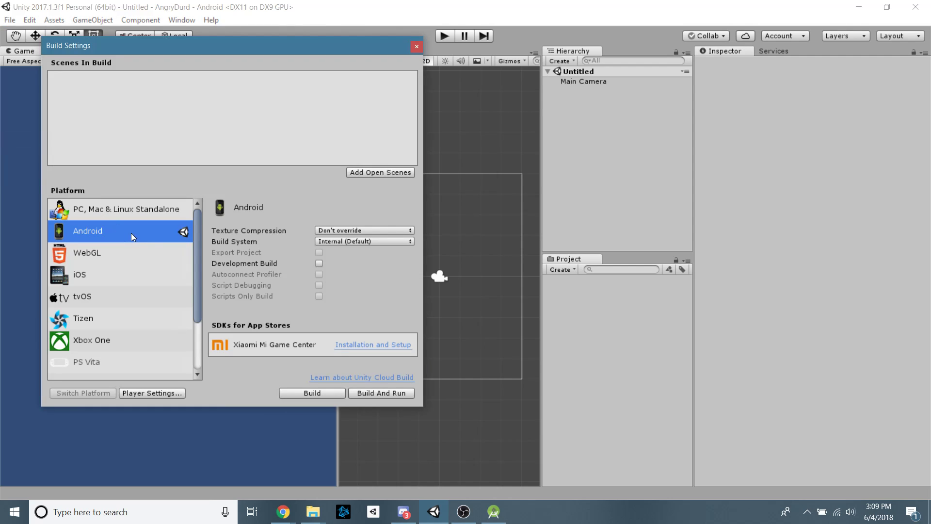
pyautogui.moveTo(279, 244)
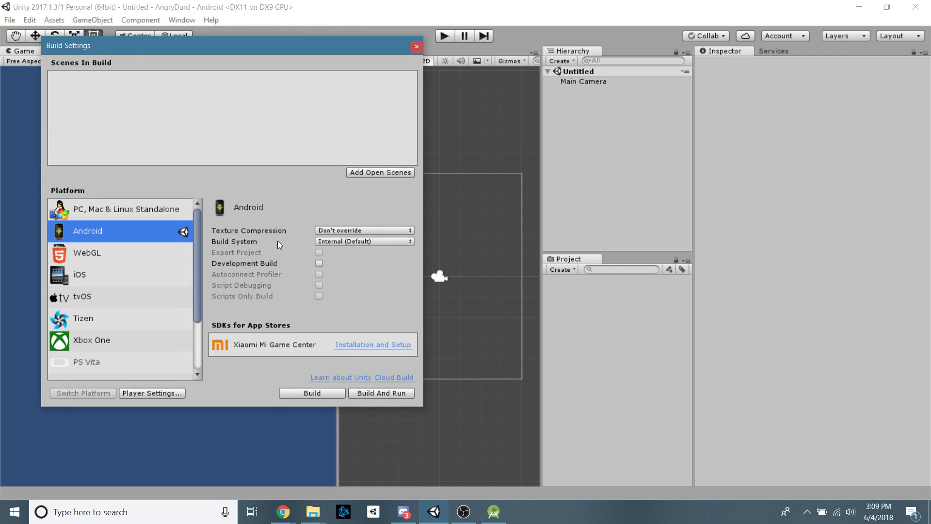
pyautogui.moveTo(286, 161)
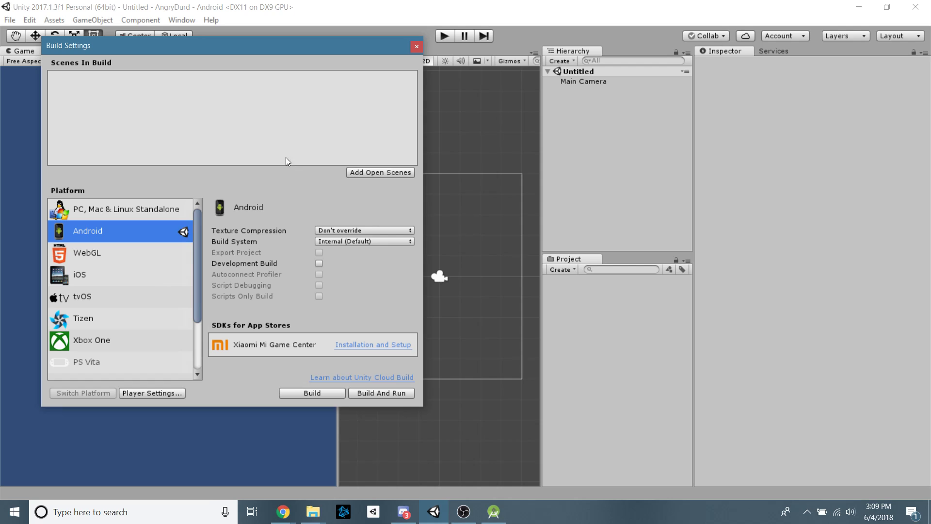
pyautogui.moveTo(270, 209)
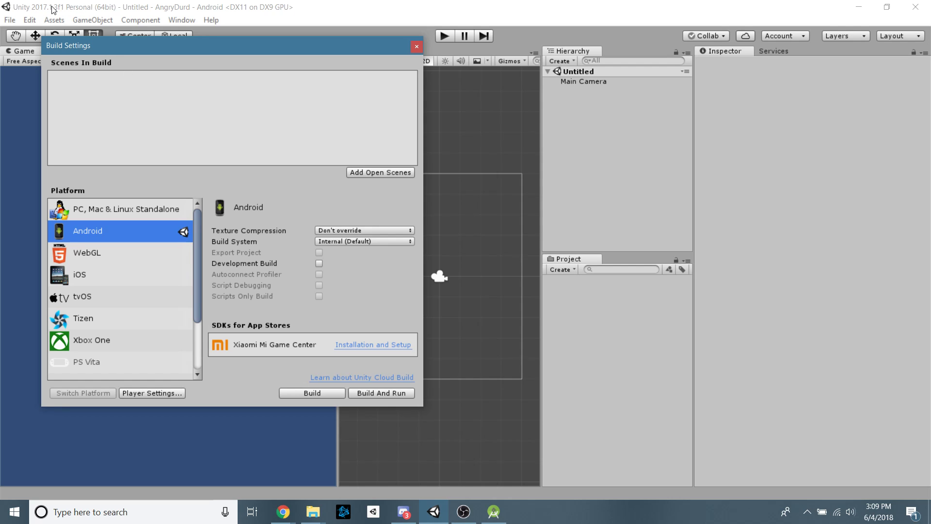
pyautogui.moveTo(66, 14)
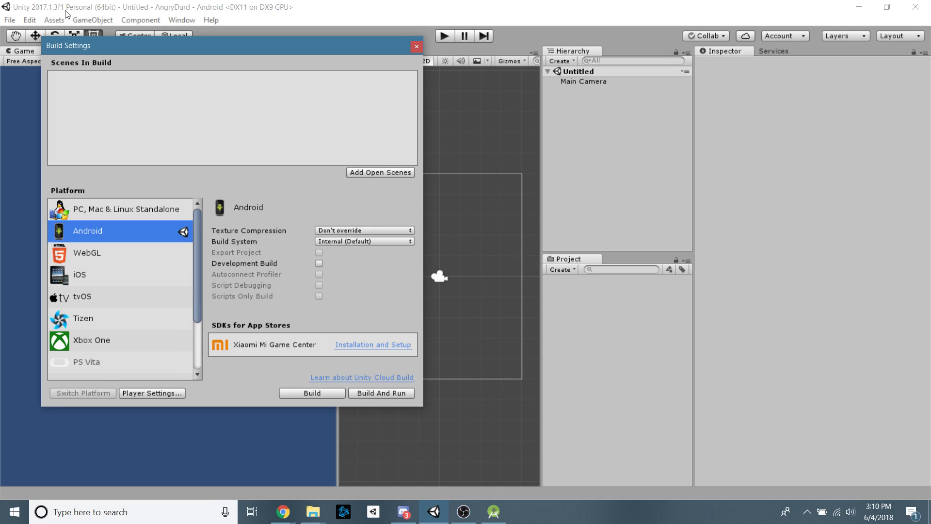
pyautogui.moveTo(158, 218)
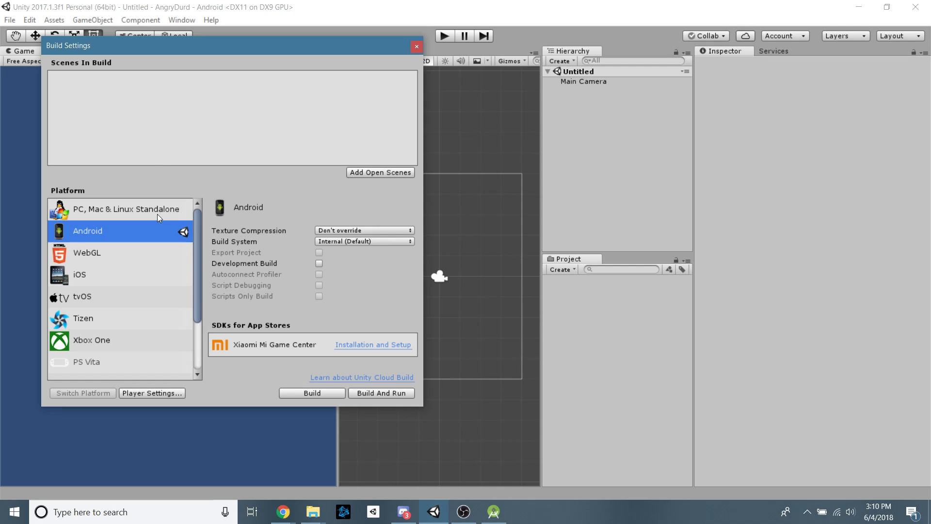
pyautogui.click(125, 208)
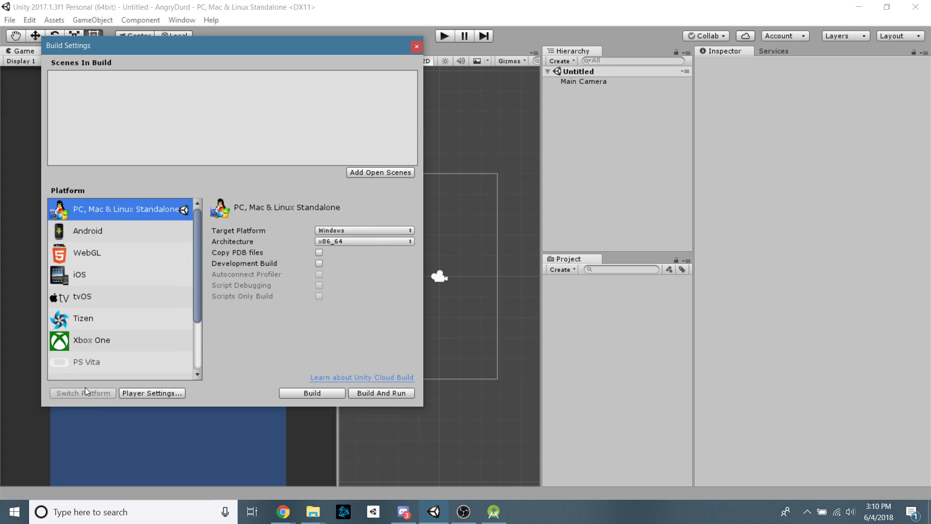
pyautogui.moveTo(140, 239)
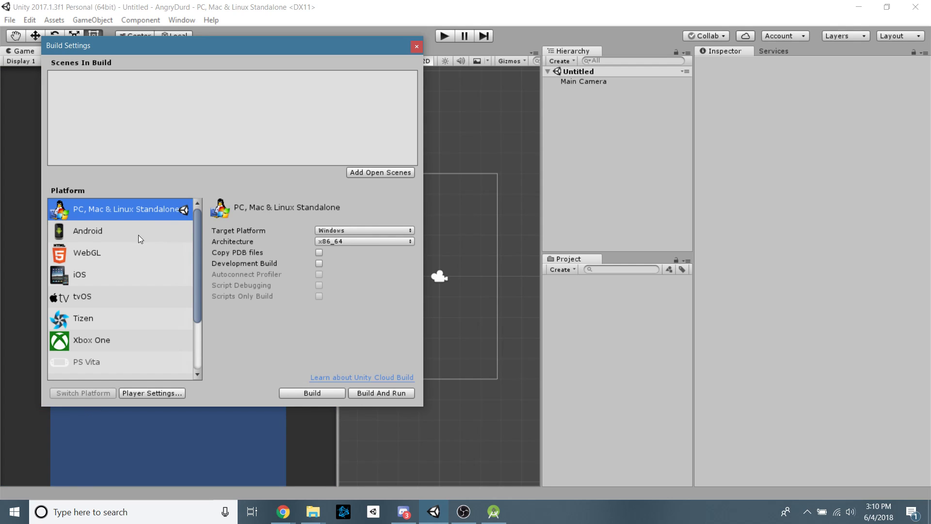
pyautogui.click(88, 230)
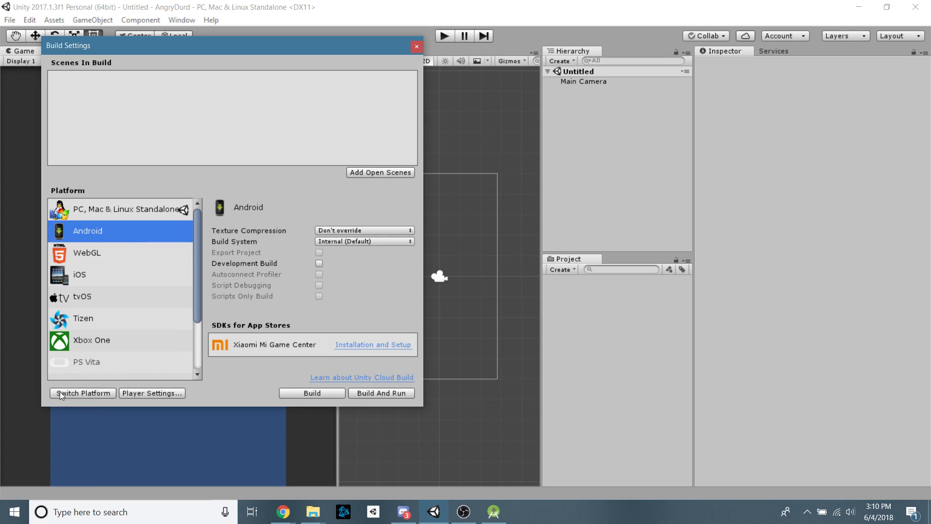
pyautogui.click(83, 393)
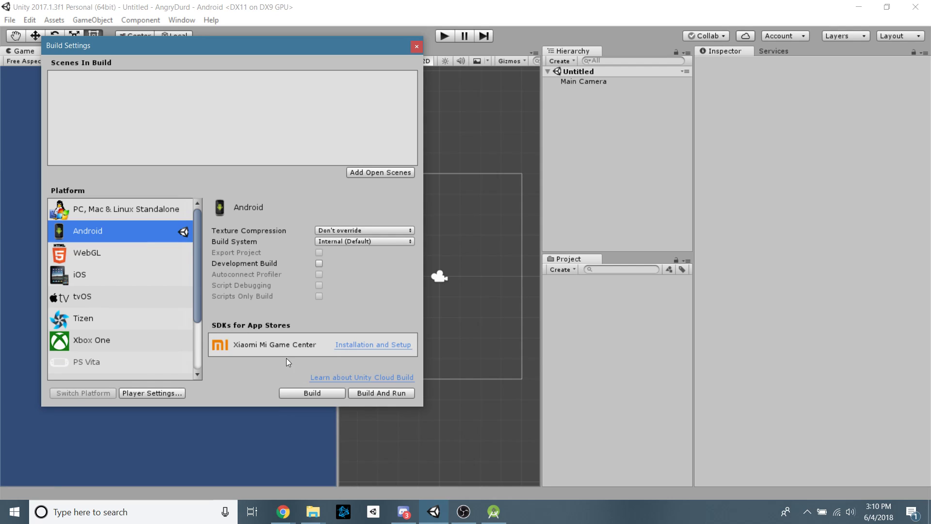
pyautogui.moveTo(244, 287)
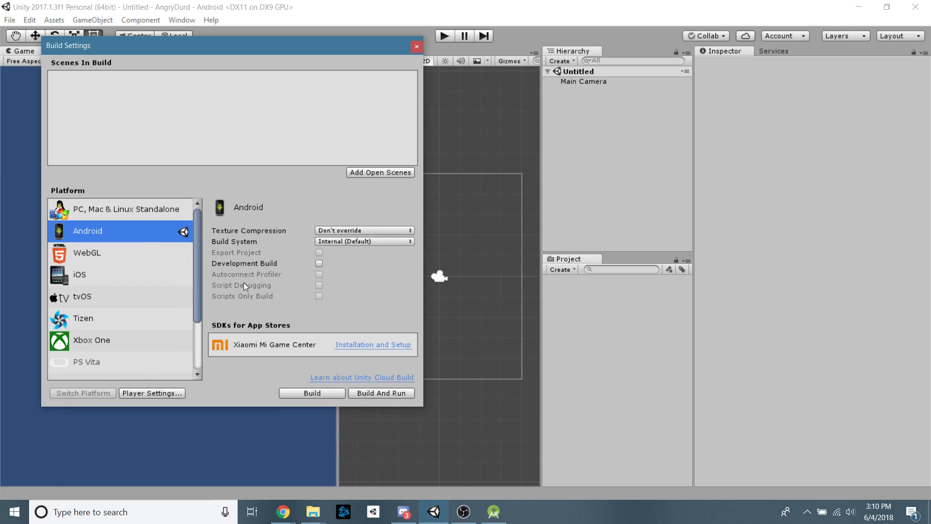
pyautogui.moveTo(186, 395)
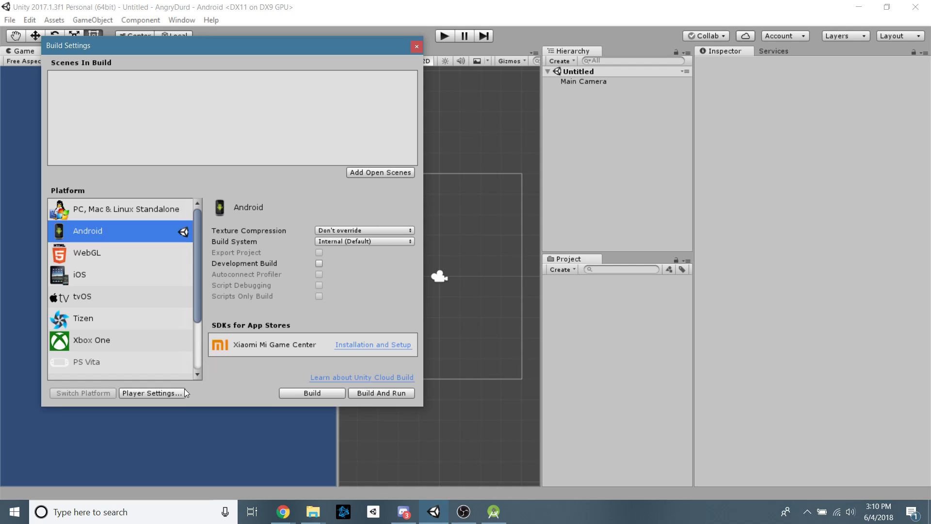
pyautogui.click(151, 393)
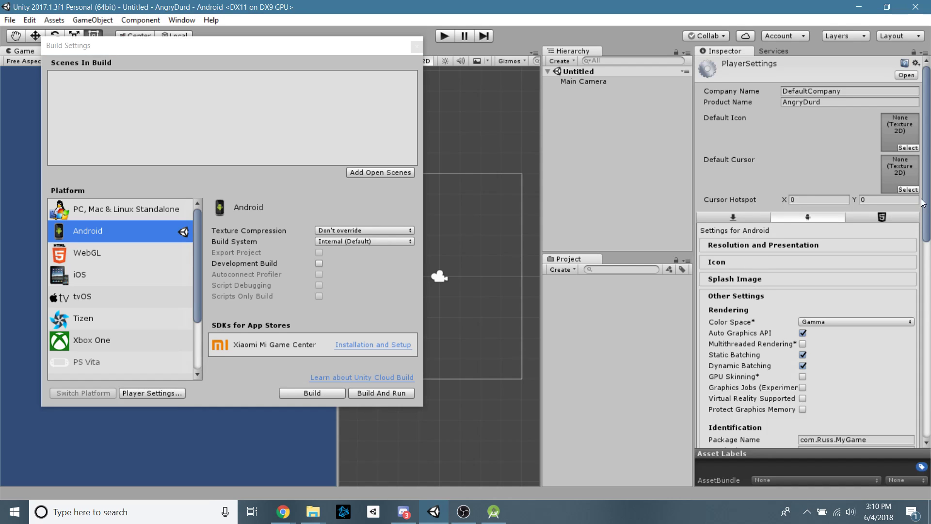
# Review package name com.Russ.MyGame and expand the Minimum API Level list showing 6.0 Marshmallow.
pyautogui.scroll(-3)
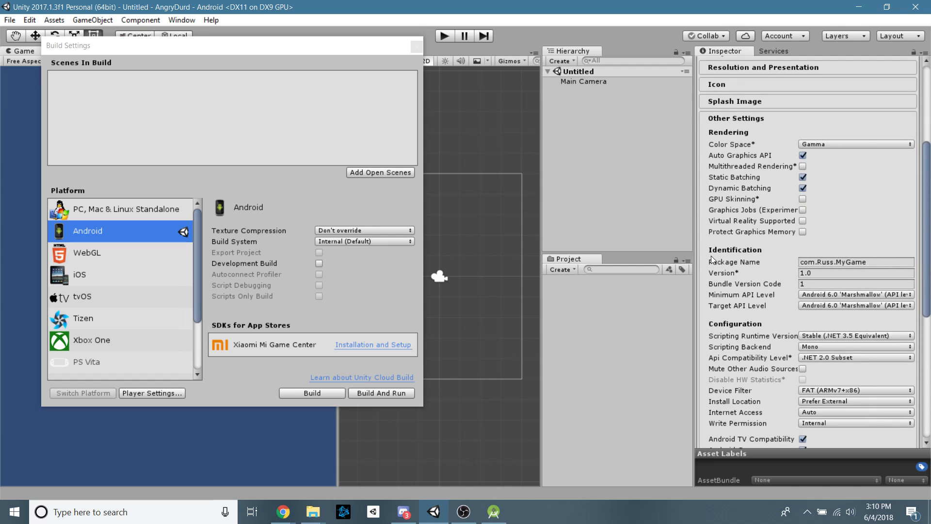
pyautogui.click(806, 262)
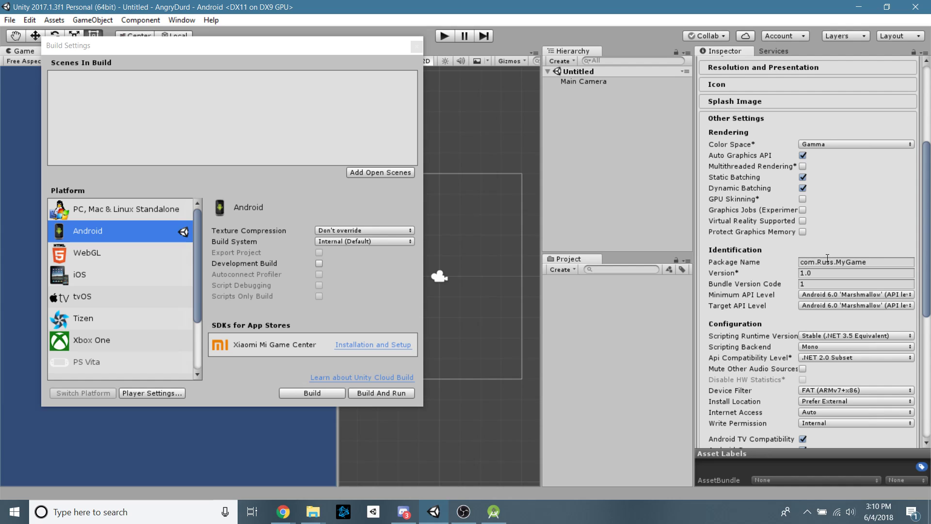
pyautogui.moveTo(851, 261)
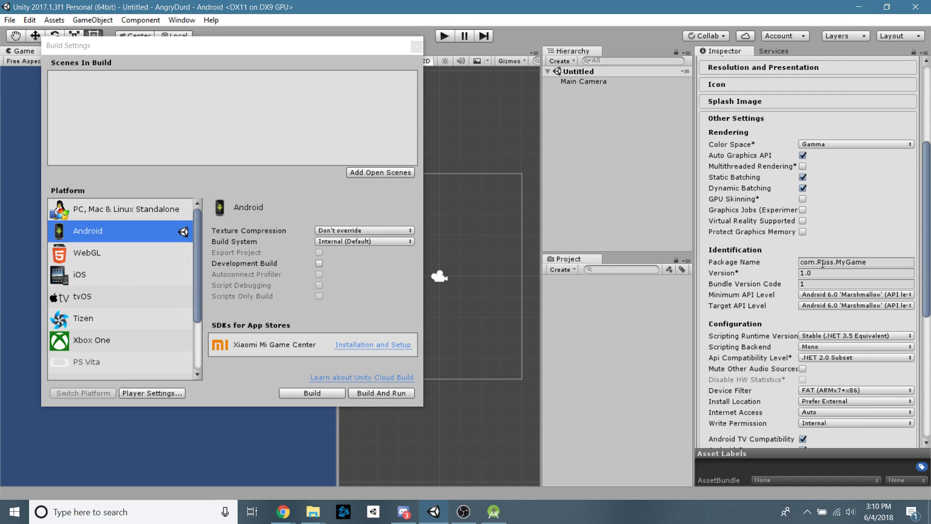
pyautogui.doubleClick(827, 262)
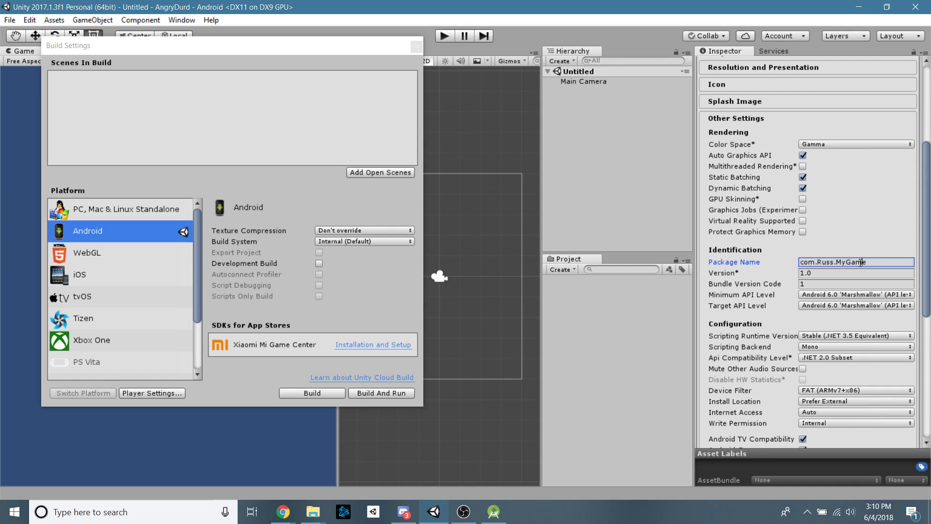
pyautogui.moveTo(841, 299)
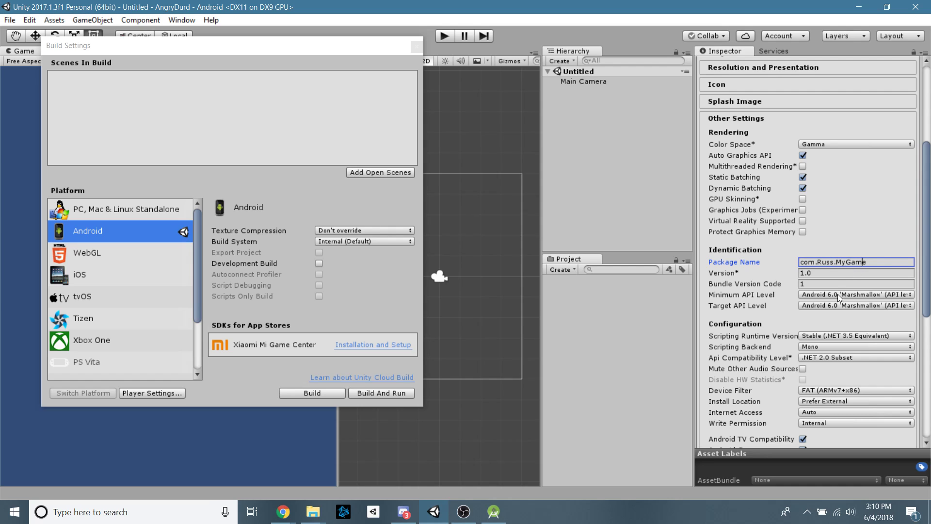
pyautogui.click(855, 294)
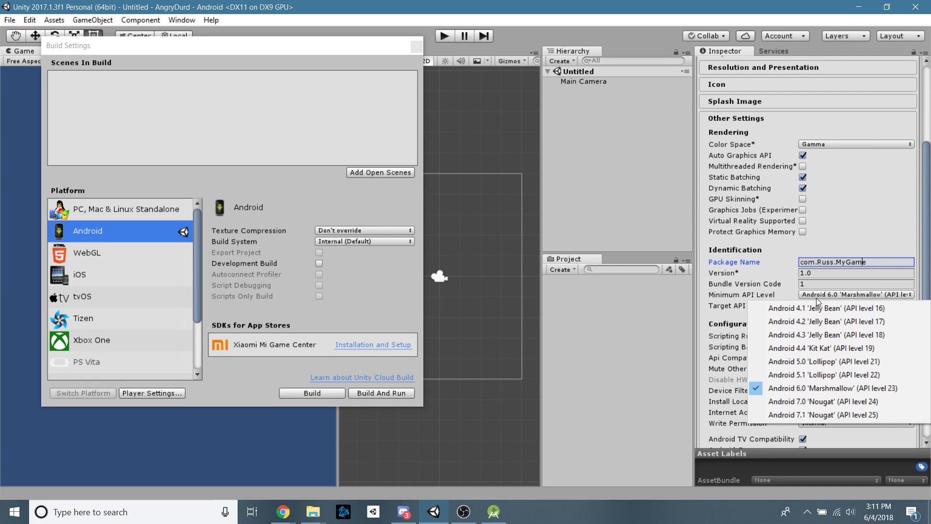
pyautogui.moveTo(835, 388)
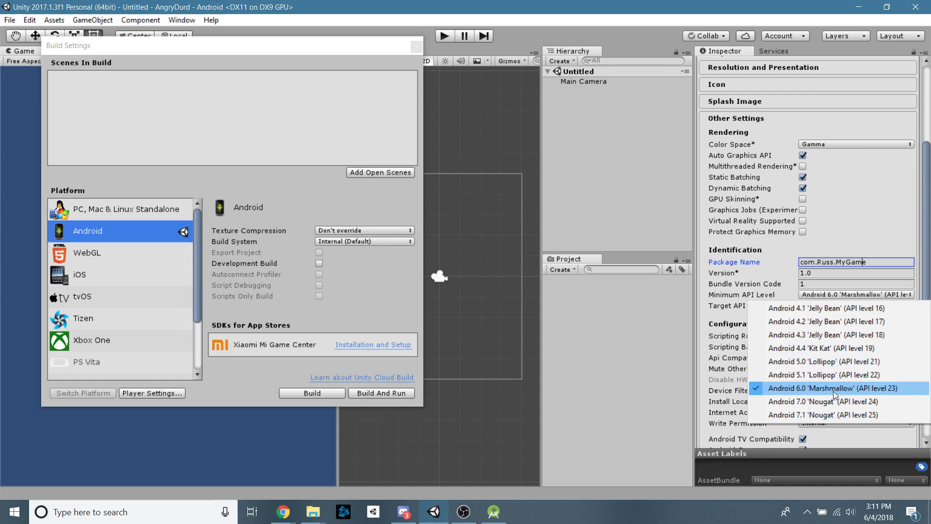
# Keep minimum API at Android 6.0 Marshmallow, set target API to 6.0, close Build Settings.
pyautogui.click(830, 388)
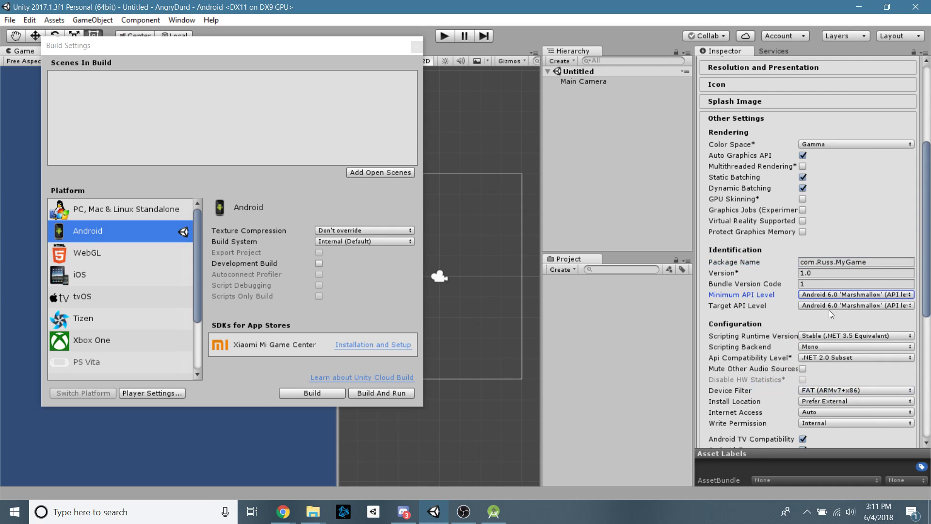
pyautogui.click(855, 305)
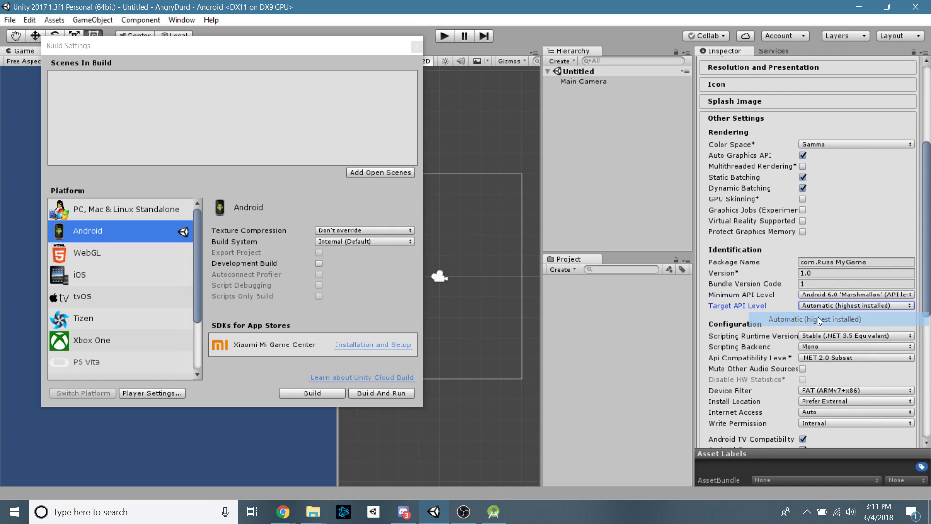
pyautogui.click(813, 319)
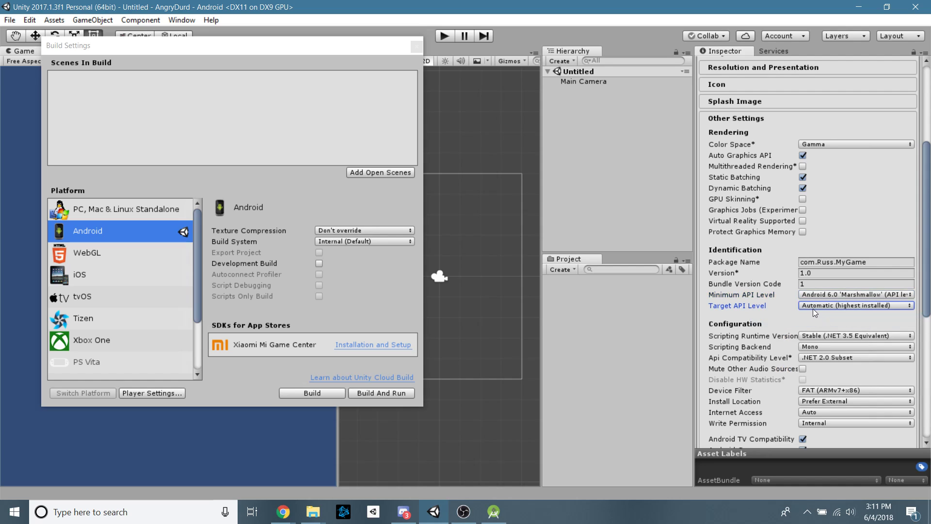
pyautogui.click(856, 306)
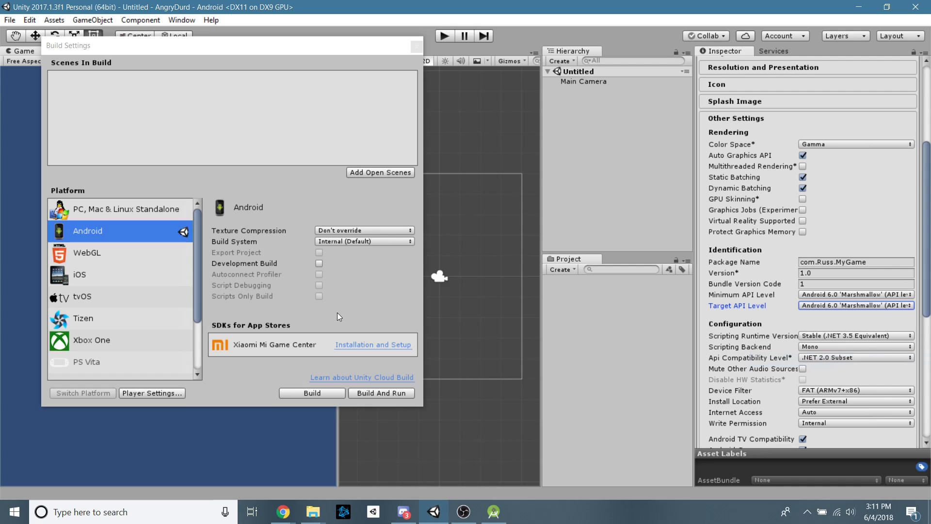
pyautogui.moveTo(162, 278)
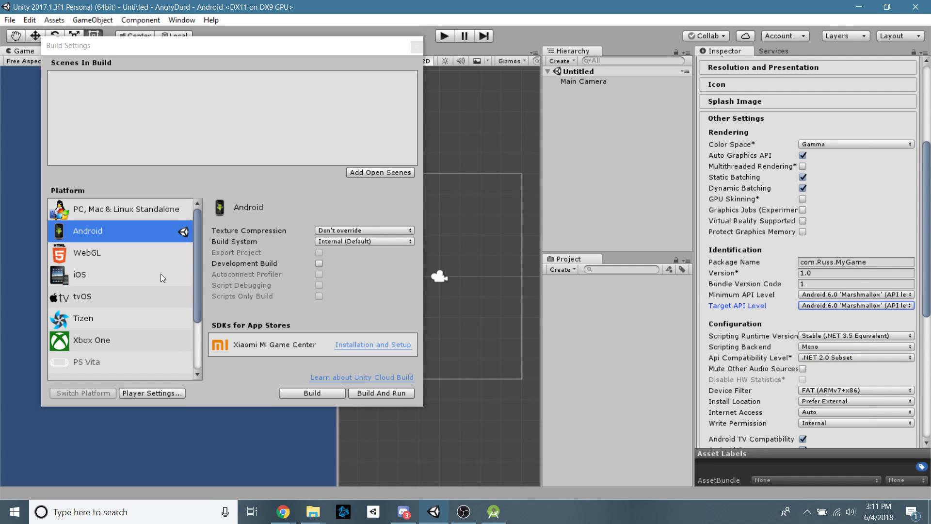
pyautogui.moveTo(292, 370)
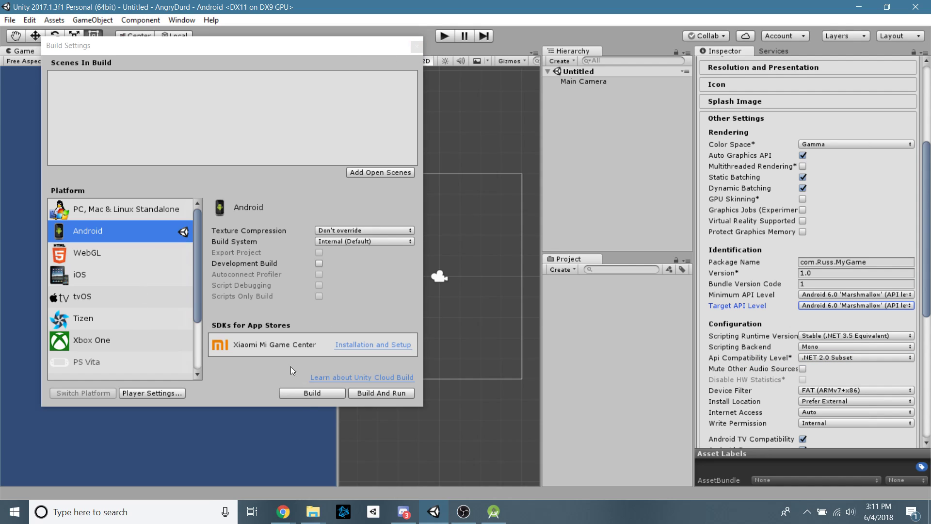
pyautogui.click(415, 45)
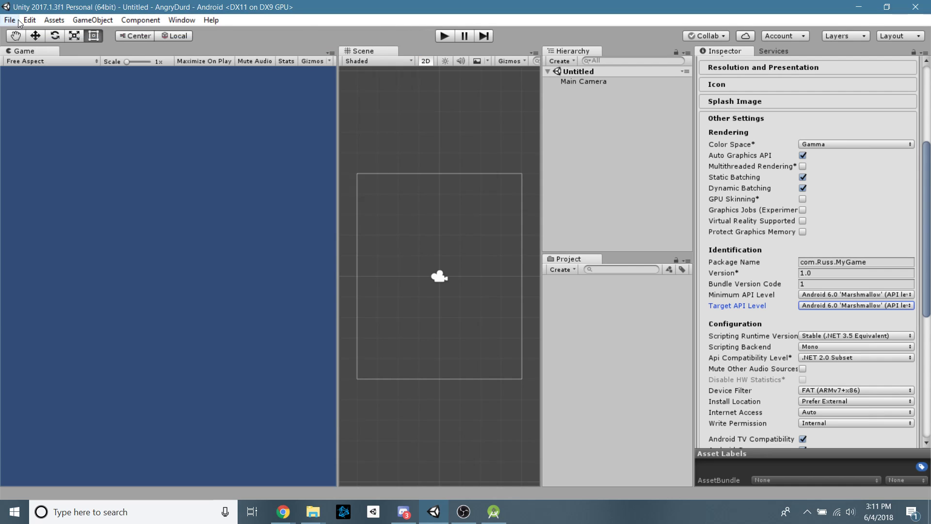
# Open Edit > Preferences > External Tools and browse for the Android SDK root folder.
pyautogui.click(28, 19)
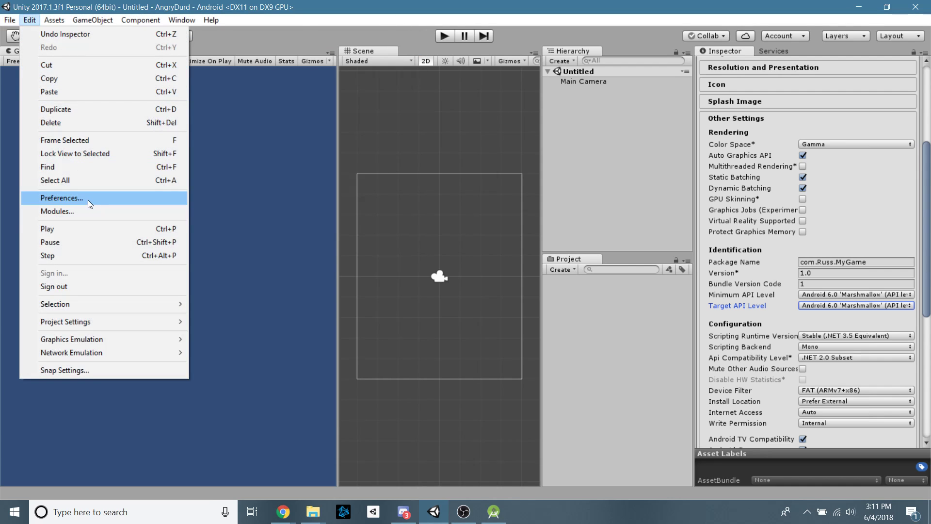
pyautogui.click(61, 198)
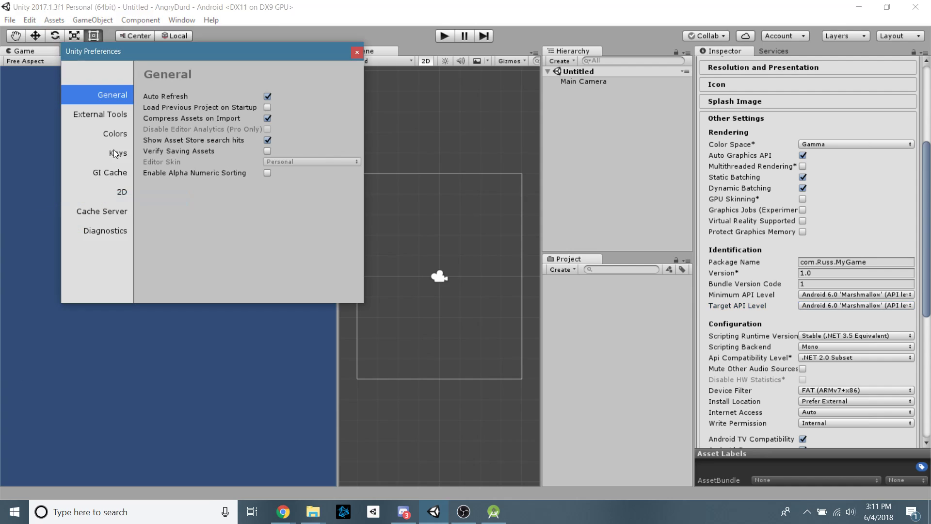
pyautogui.click(103, 114)
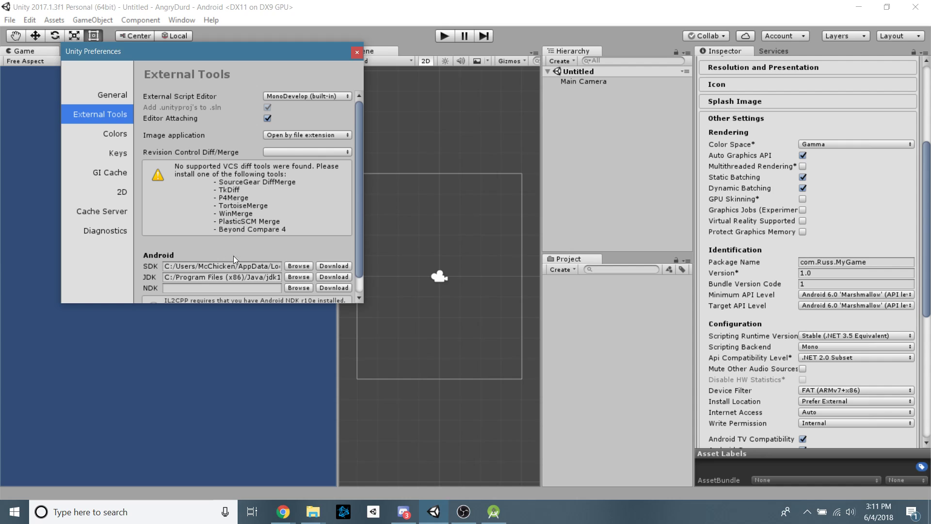
pyautogui.moveTo(332, 263)
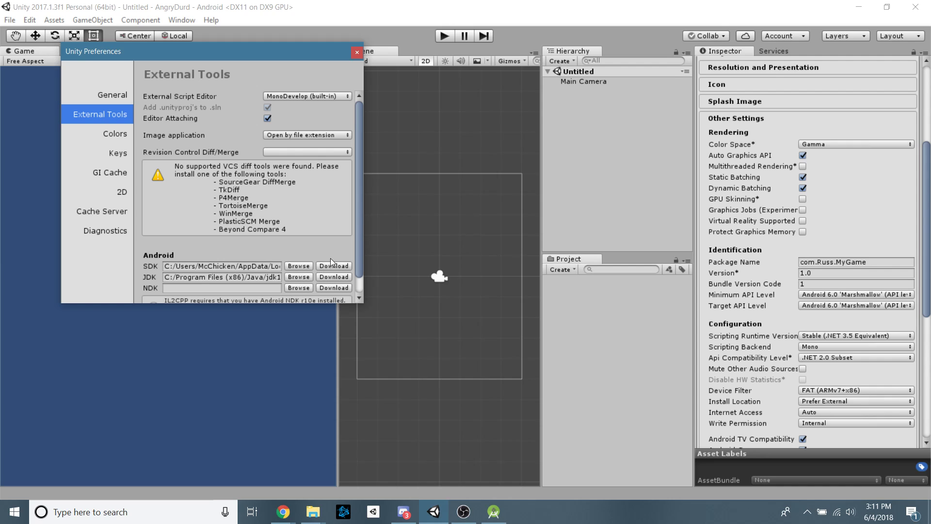
pyautogui.moveTo(341, 239)
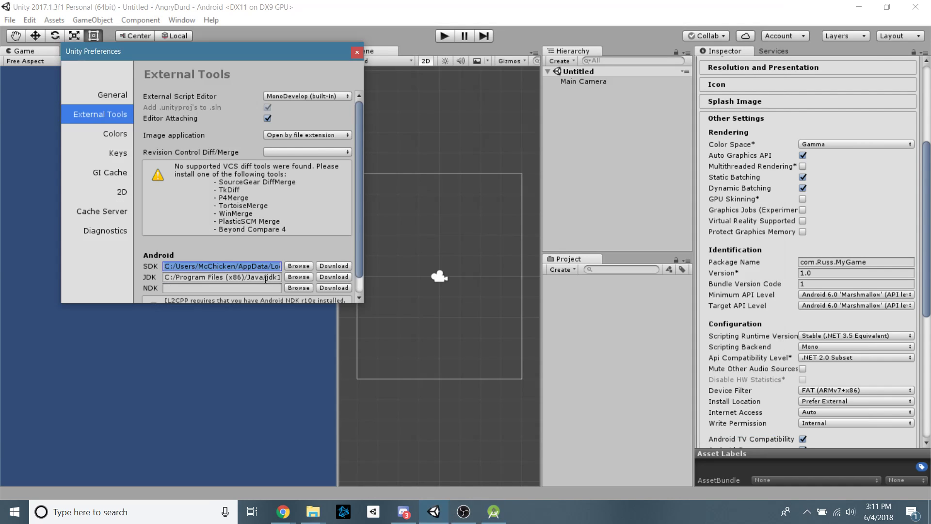
pyautogui.click(298, 265)
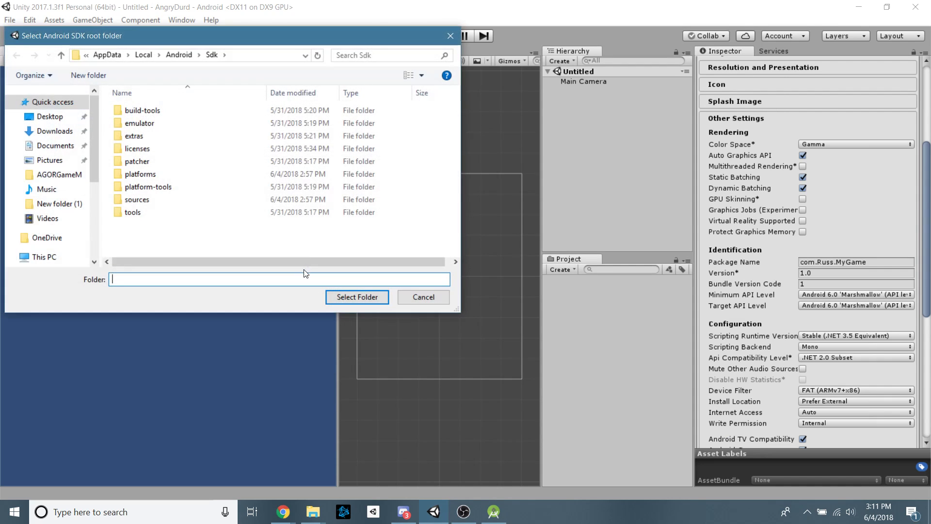
pyautogui.moveTo(275, 239)
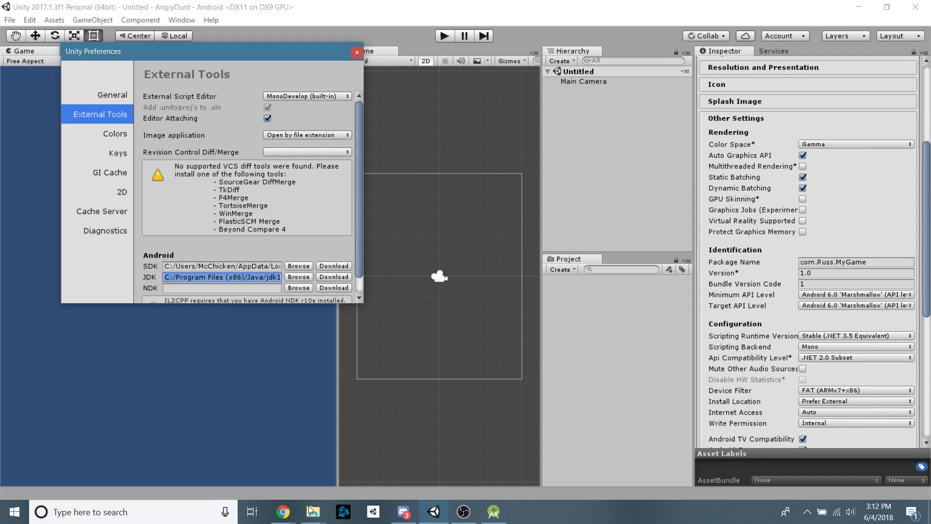
pyautogui.click(313, 511)
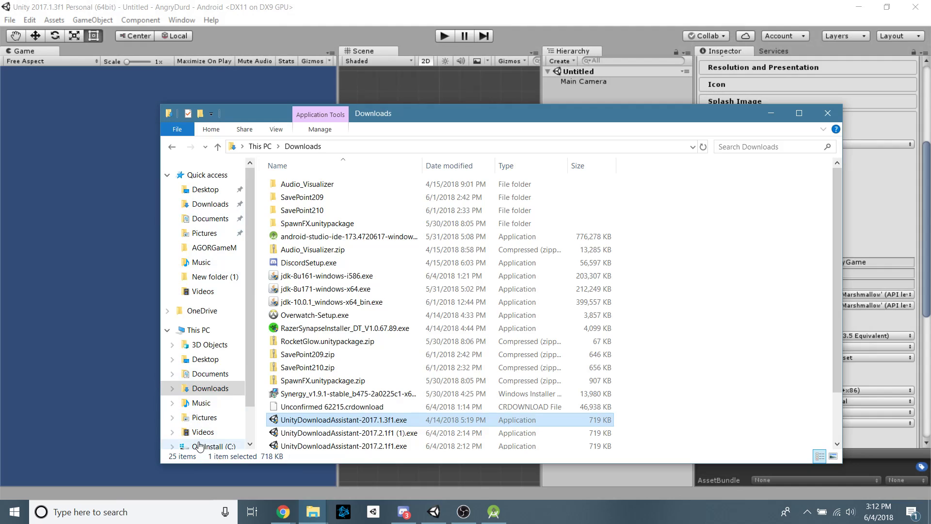
# Browse to C:\Program Files (x86)\Java\jdk1.8.0_161 to confirm the JDK is installed.
pyautogui.click(213, 446)
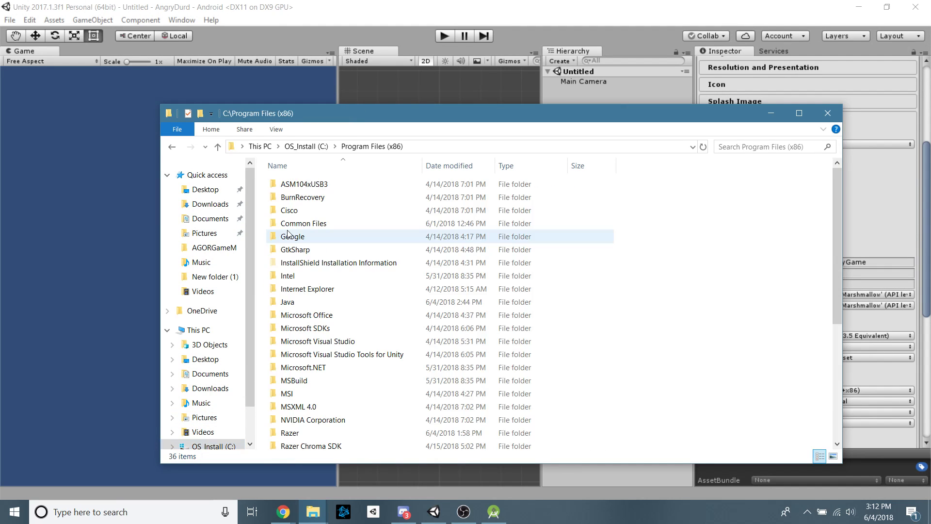
pyautogui.doubleClick(288, 302)
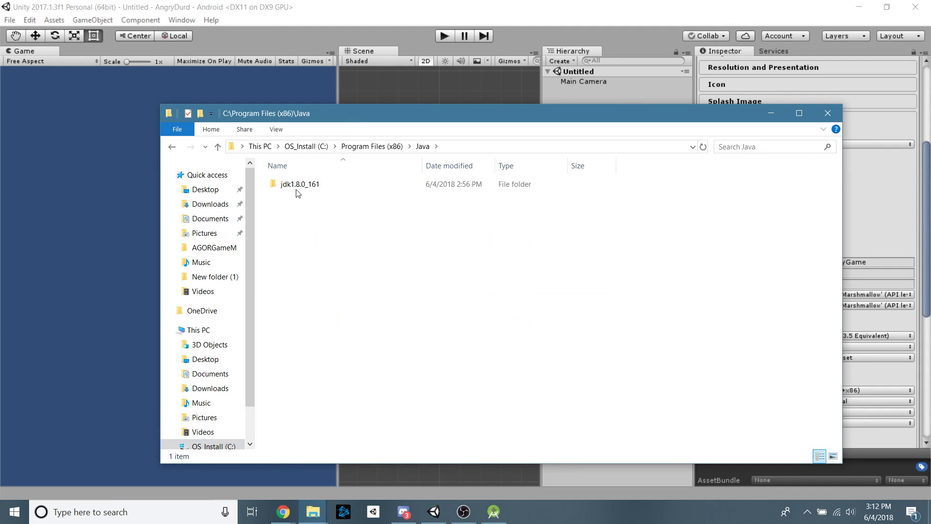
pyautogui.moveTo(309, 184)
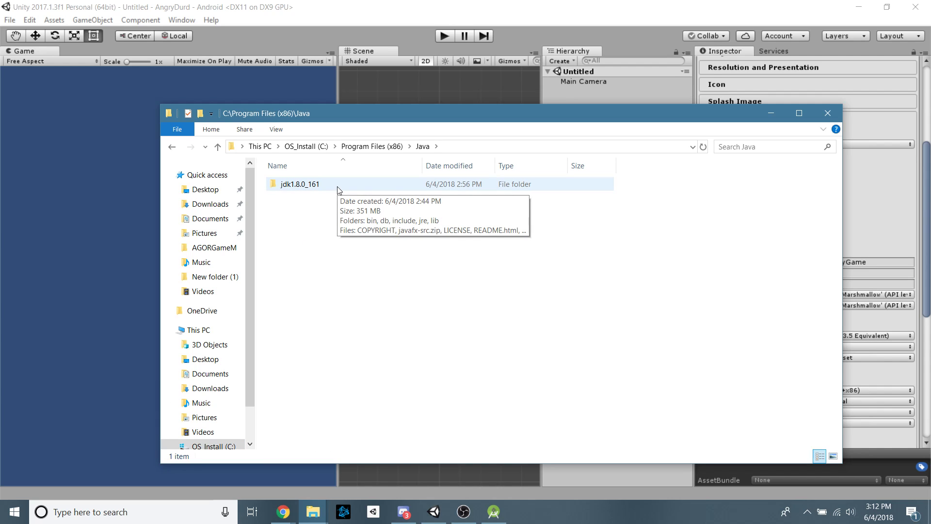
pyautogui.doubleClick(299, 184)
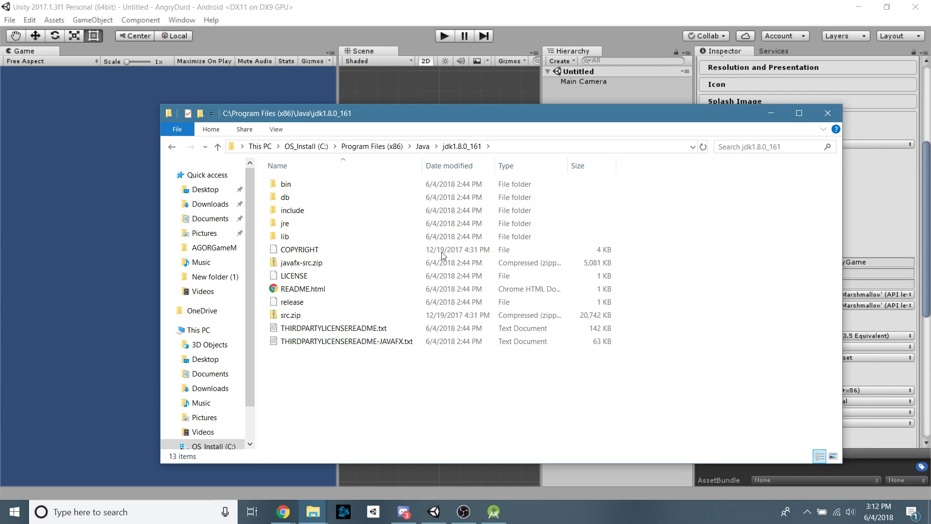
pyautogui.moveTo(524, 154)
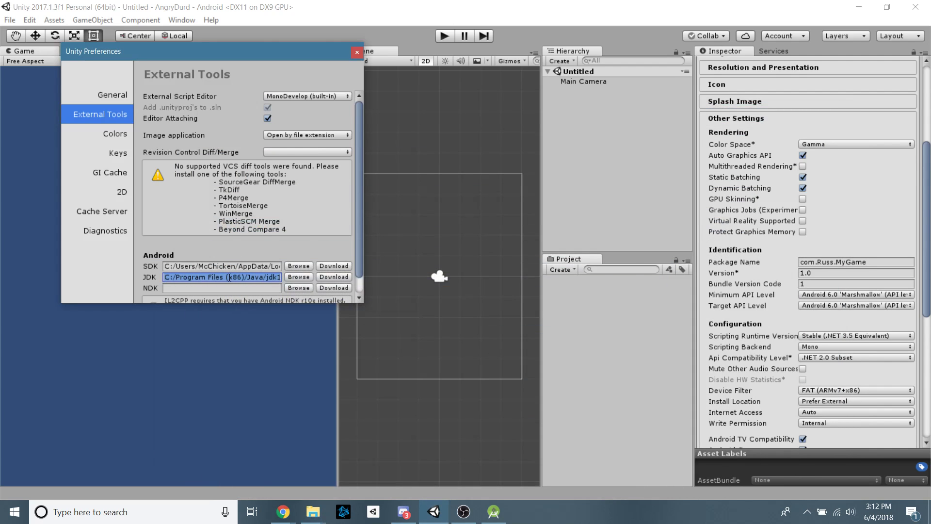
# Build the Android app from Build Settings, overwriting the existing newnam.apk on the Desktop.
pyautogui.click(298, 277)
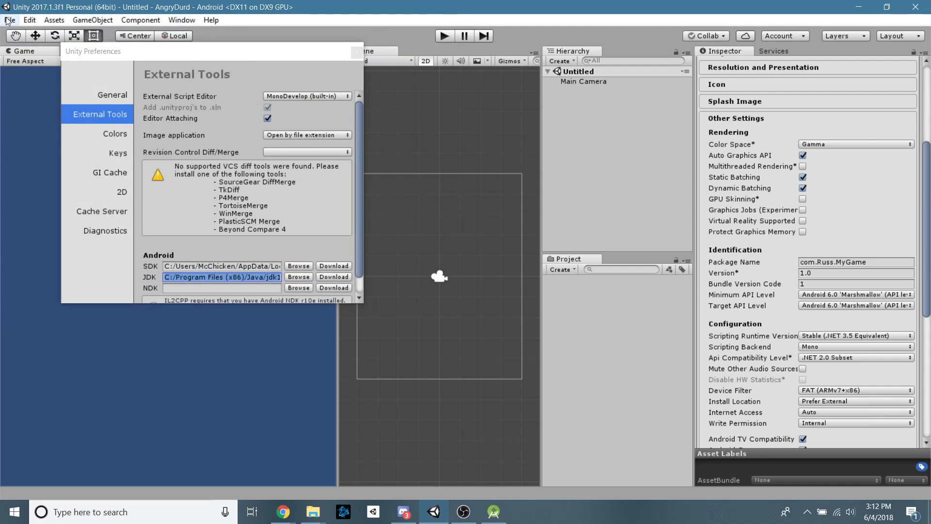
pyautogui.click(10, 19)
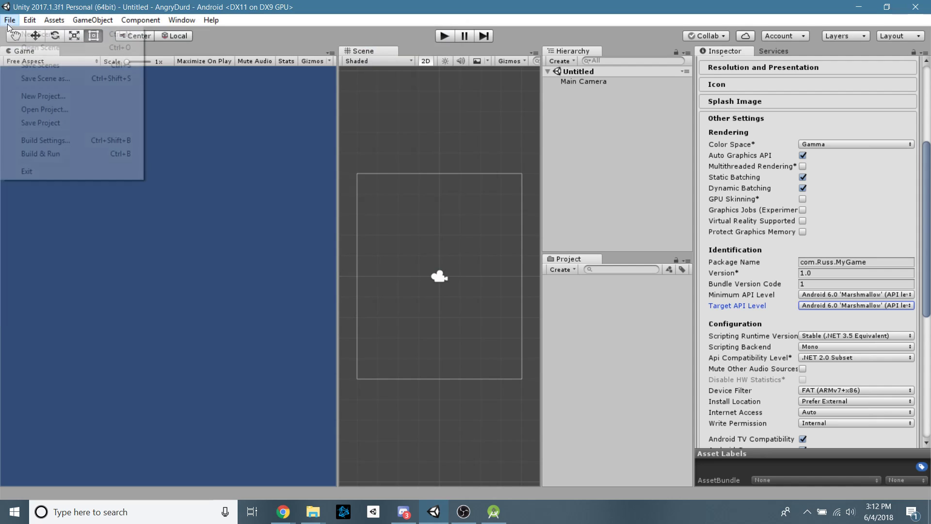
pyautogui.click(45, 141)
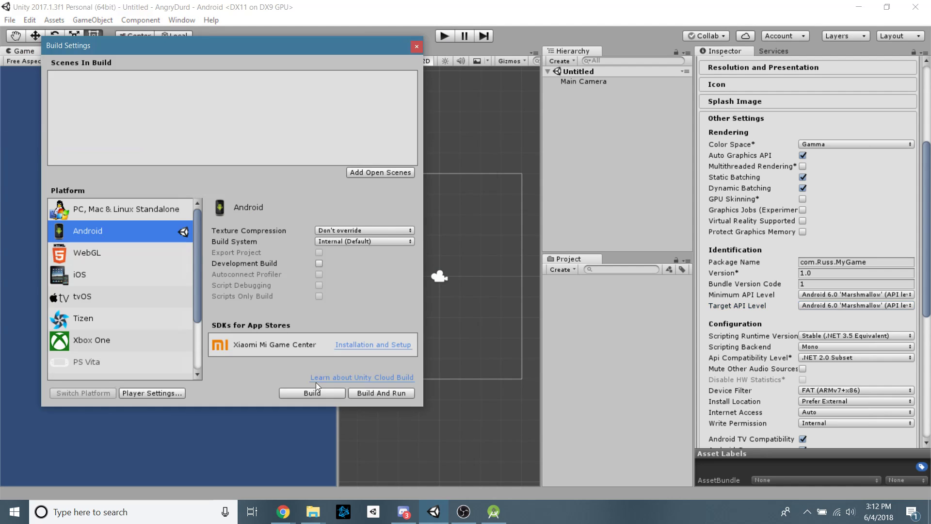
pyautogui.click(311, 393)
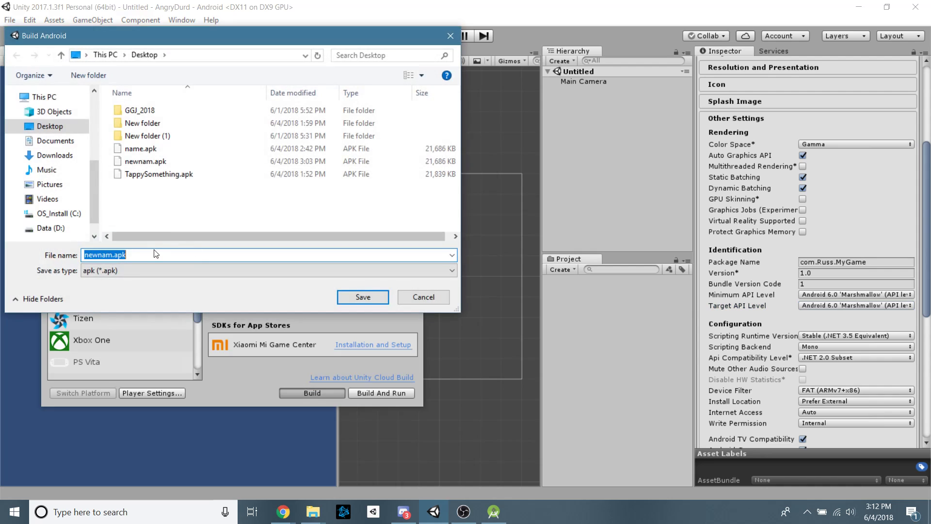
pyautogui.click(158, 174)
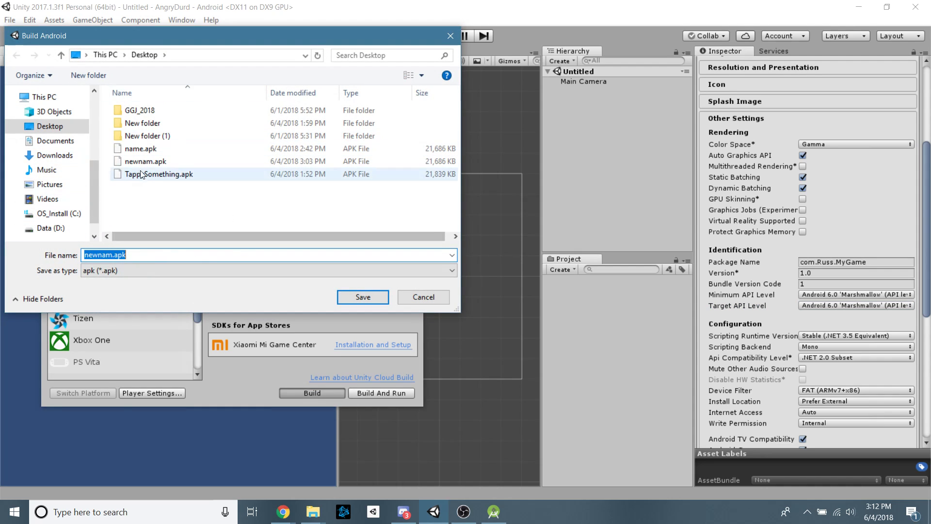
pyautogui.click(141, 148)
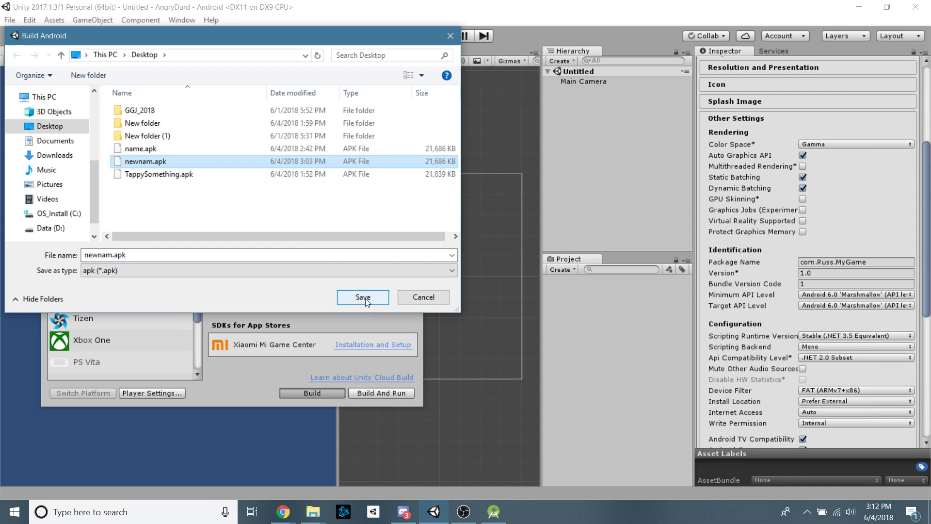
pyautogui.click(363, 296)
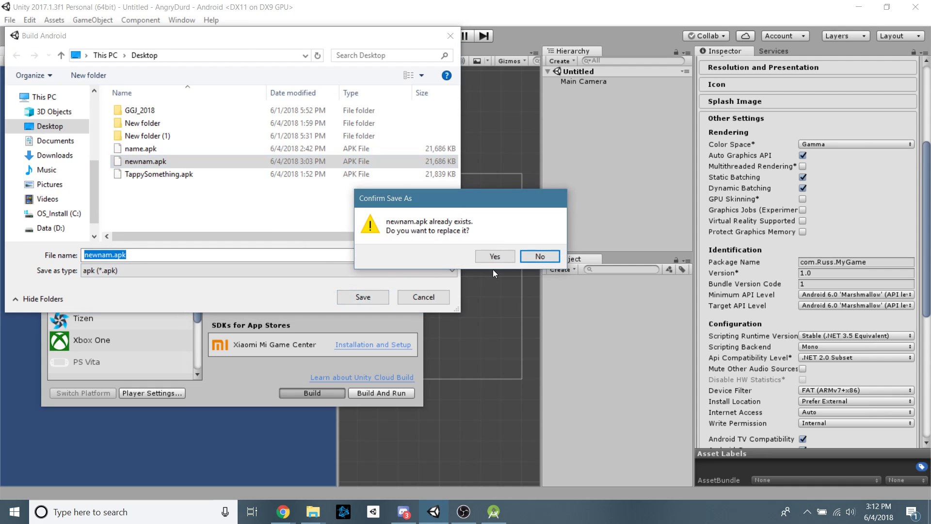
pyautogui.click(495, 256)
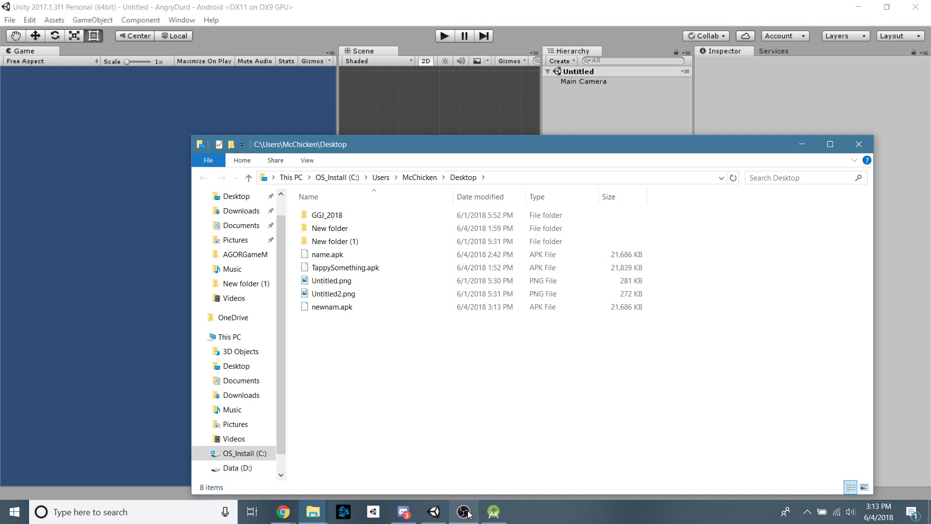
pyautogui.moveTo(464, 511)
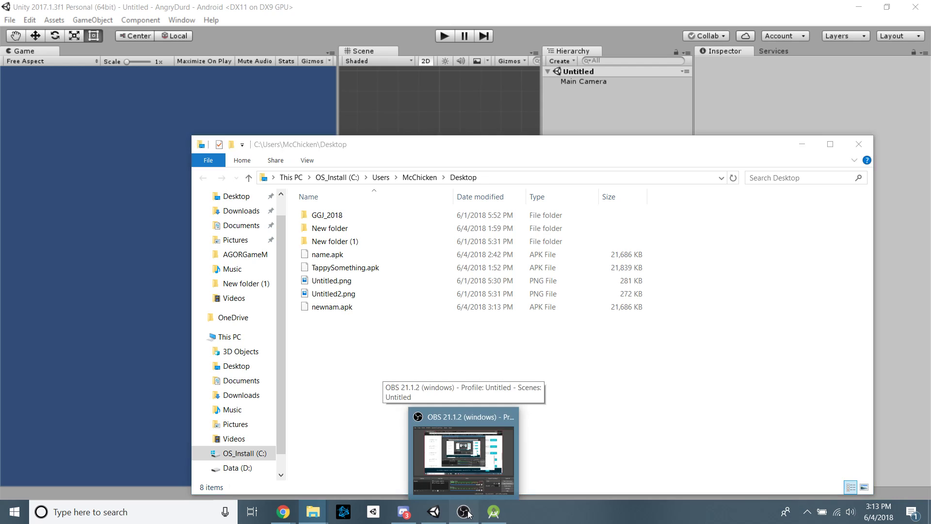